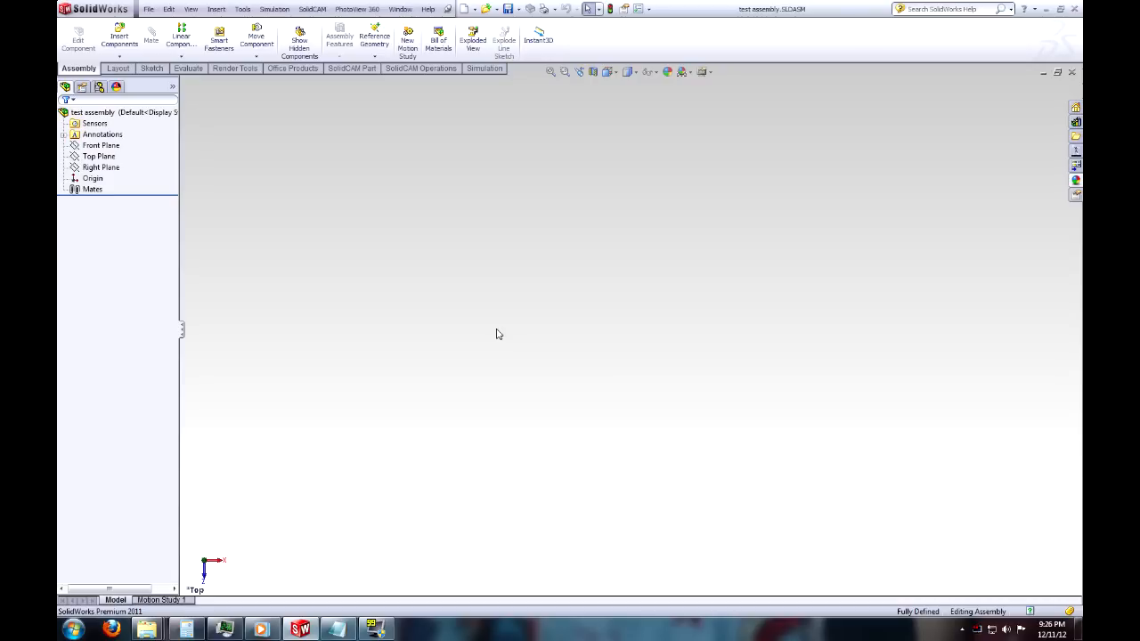
mouse_move(678, 469)
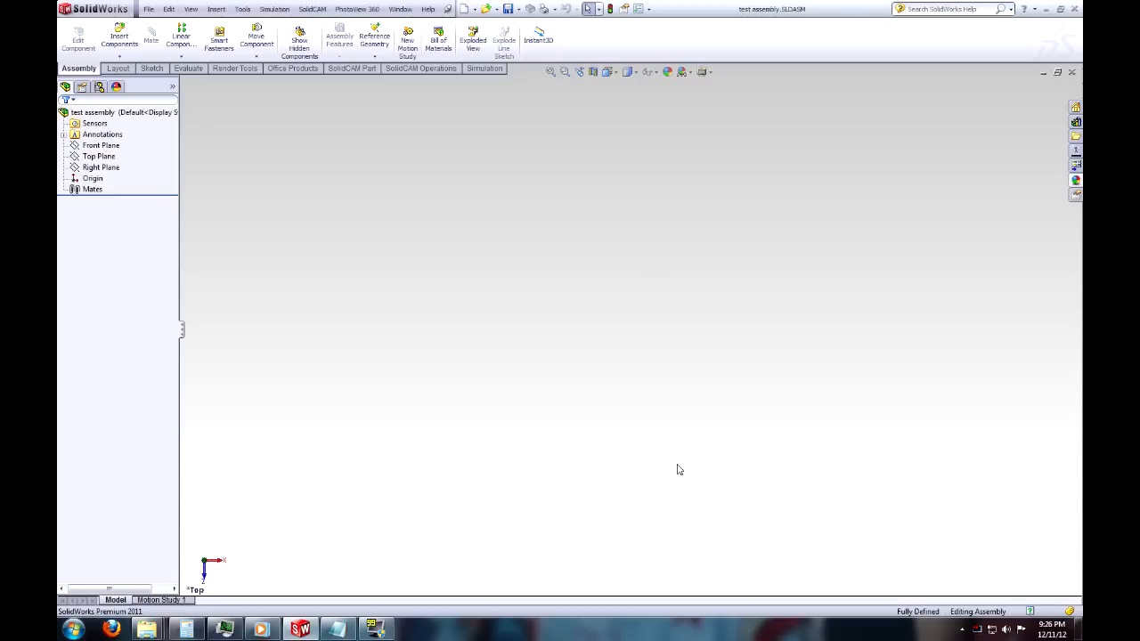
mouse_move(413, 300)
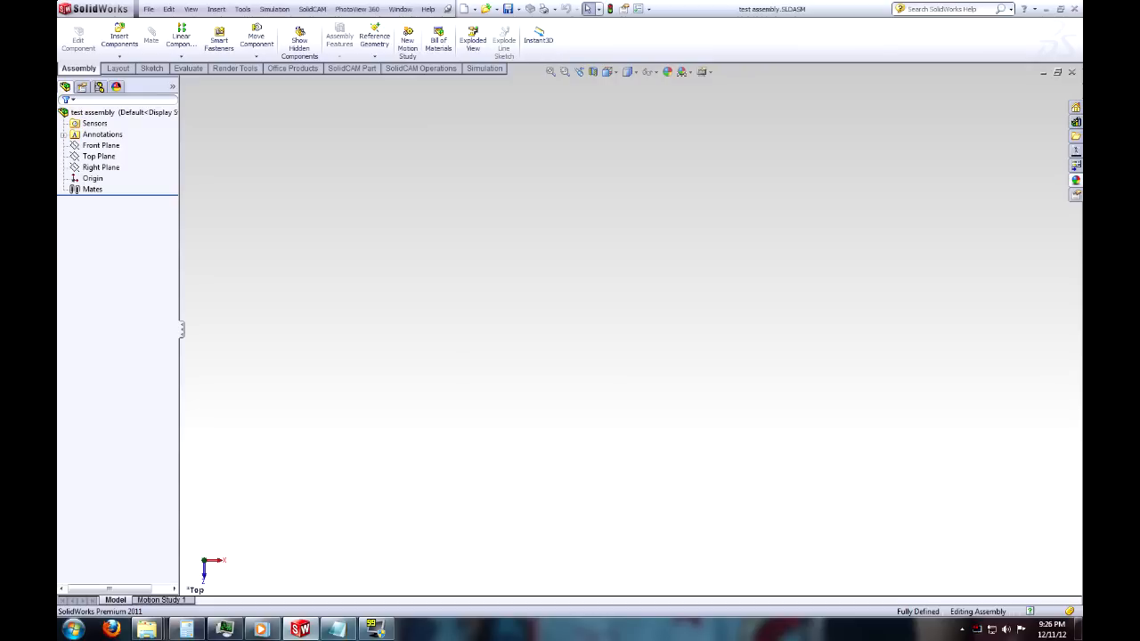
mouse_move(645, 330)
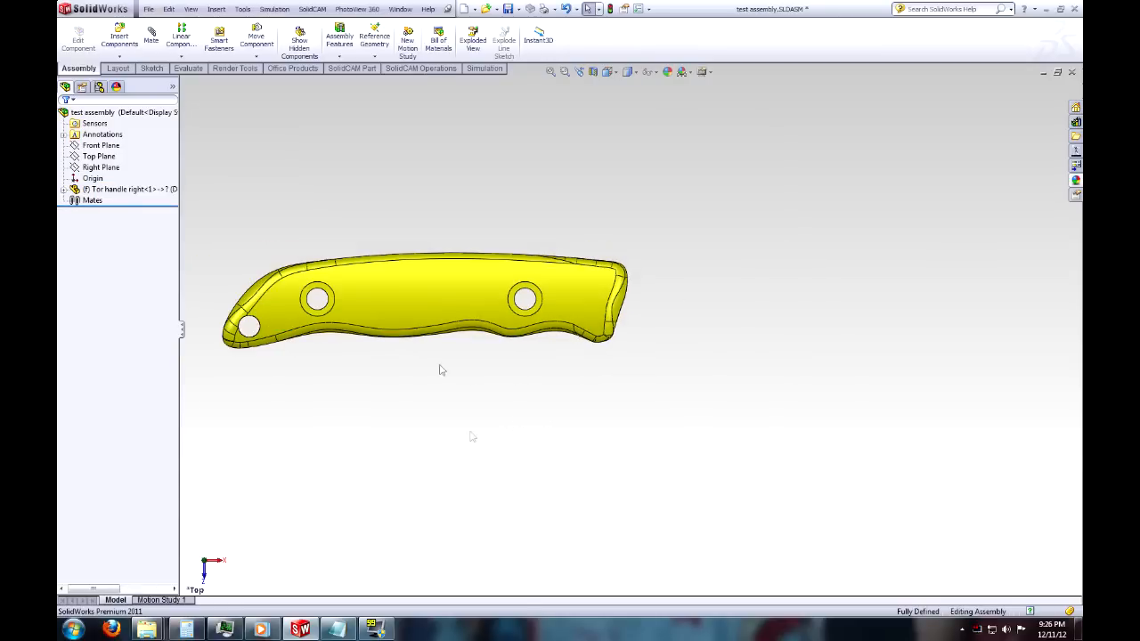
Swap the Tor handle right component for test integral frame and edit it in context.
drag(441, 370, 519, 454)
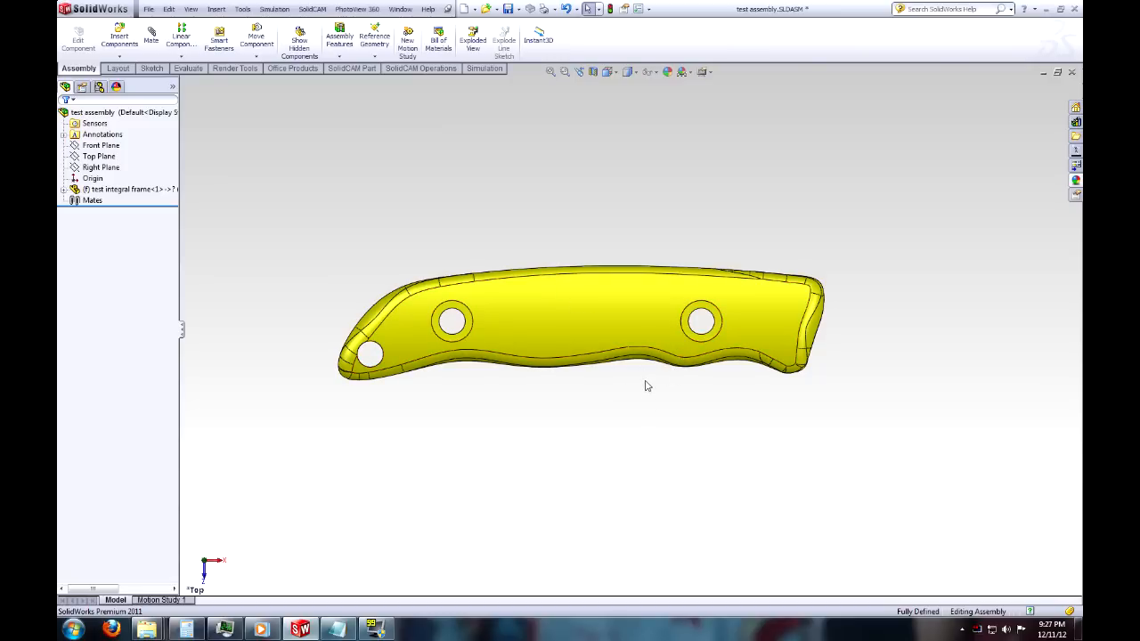
mouse_move(626, 405)
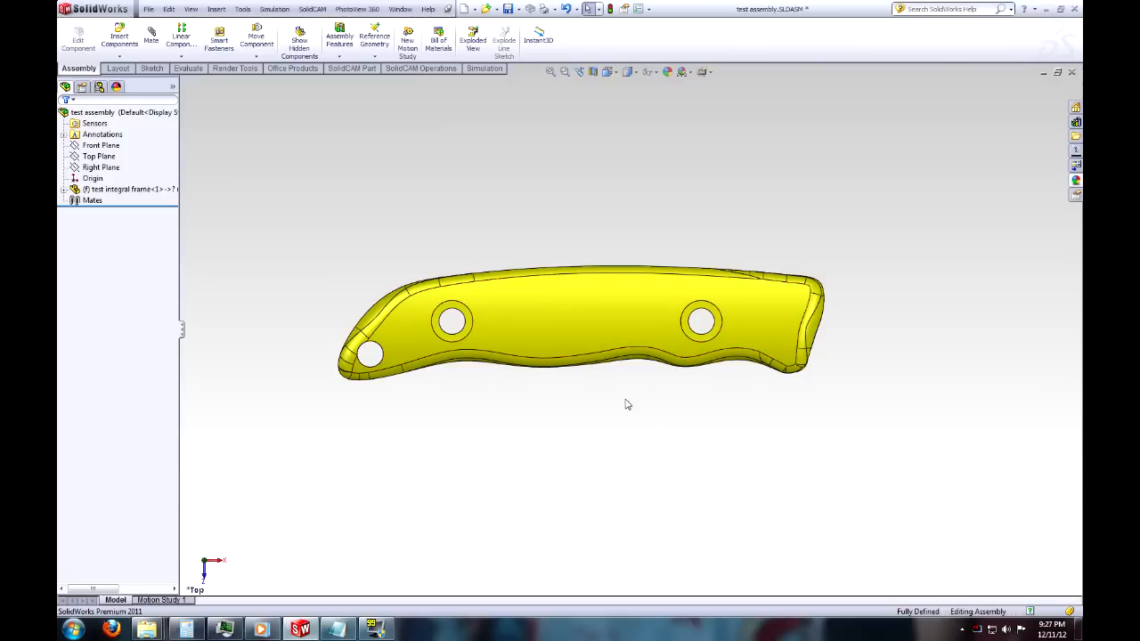
mouse_move(555, 488)
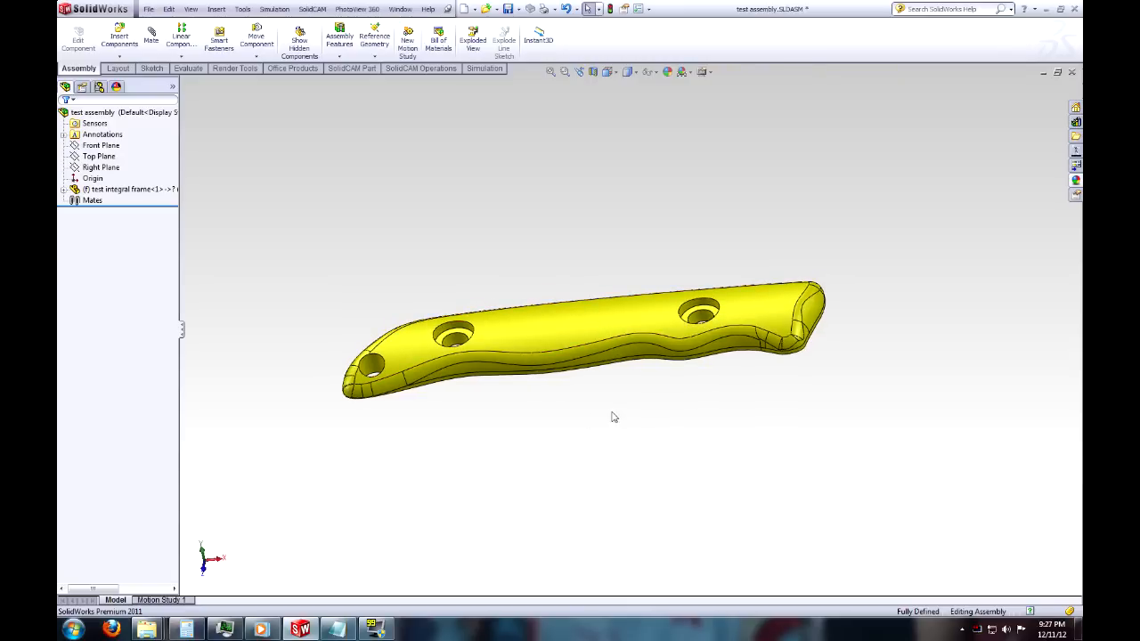
drag(613, 417, 615, 312)
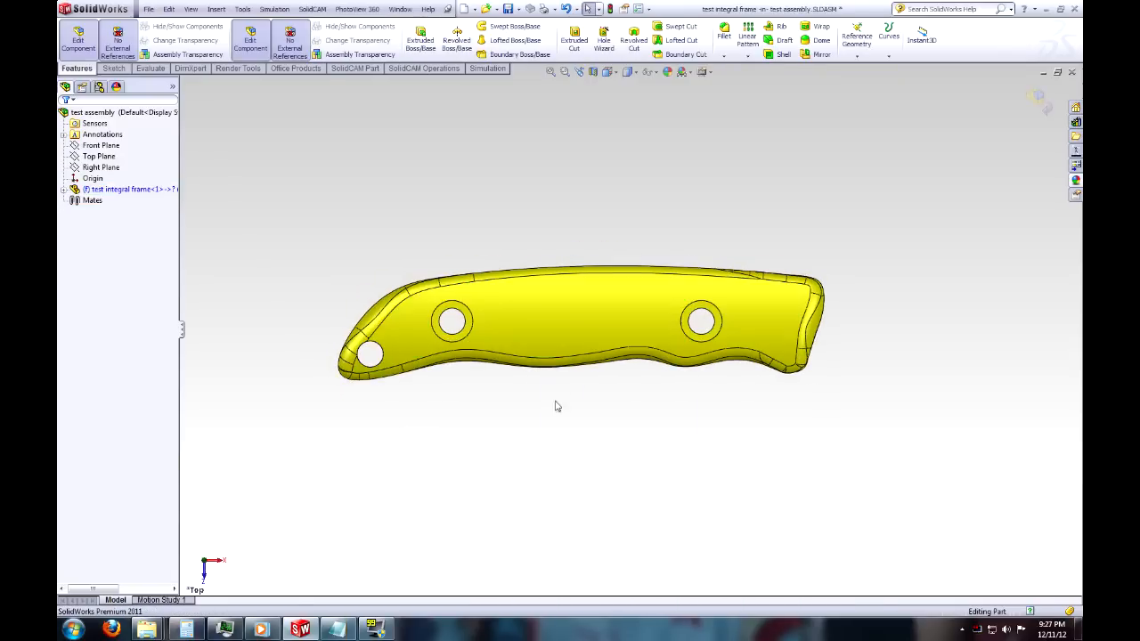
Delete Cut-Extrude3 and Fillet2 with their dependent fillets, then pick the frame's flat face.
key(Delete)
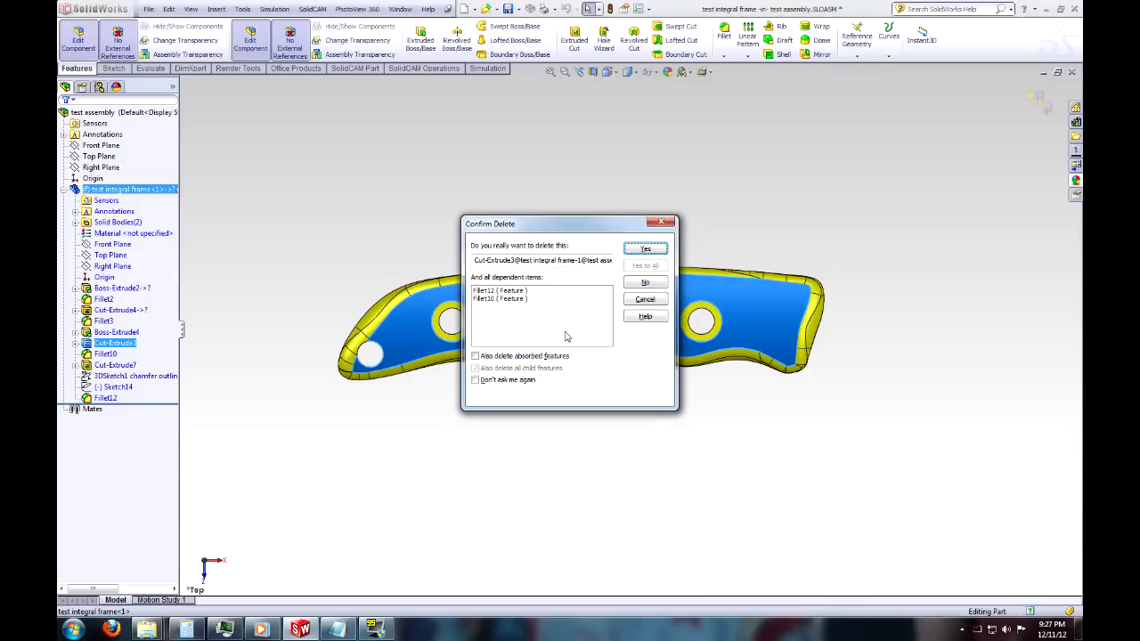
click(644, 248)
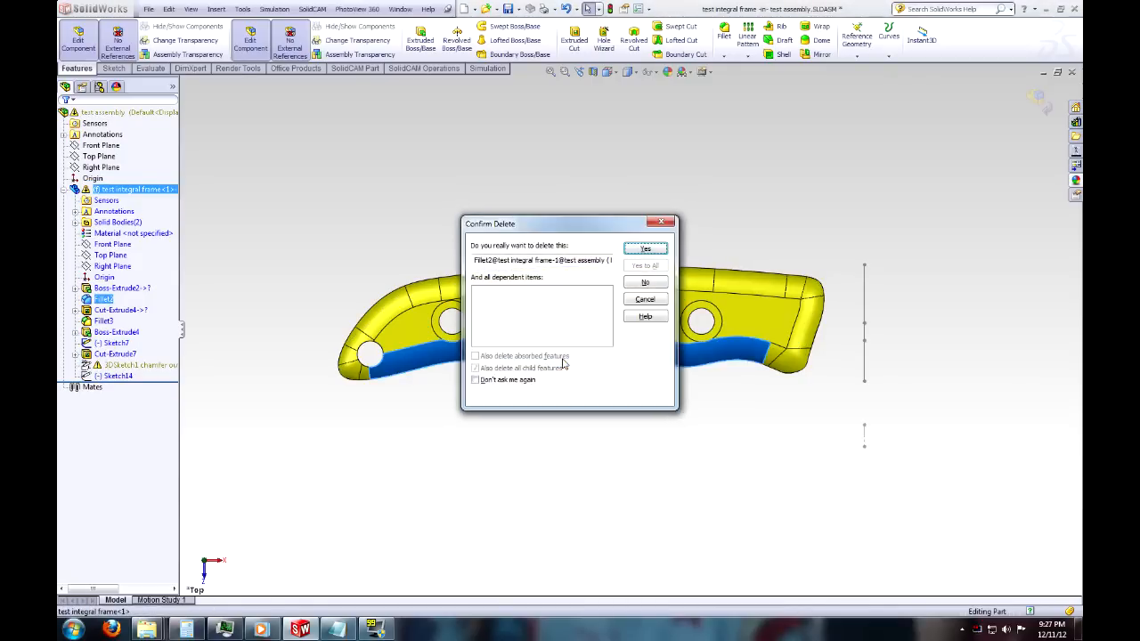
click(645, 248)
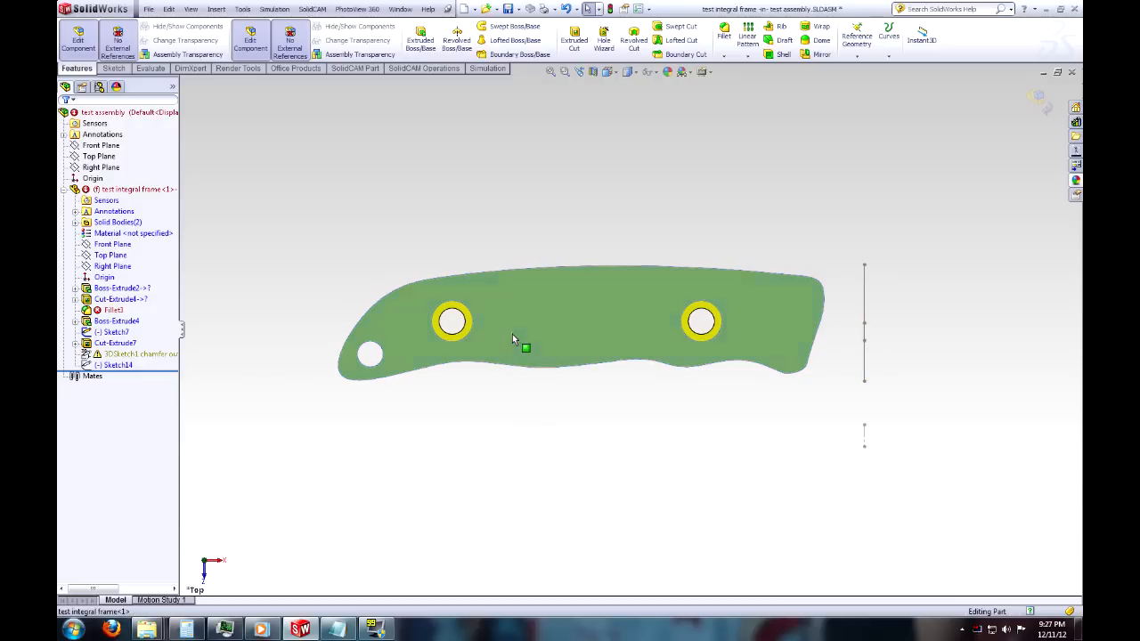
click(120, 299)
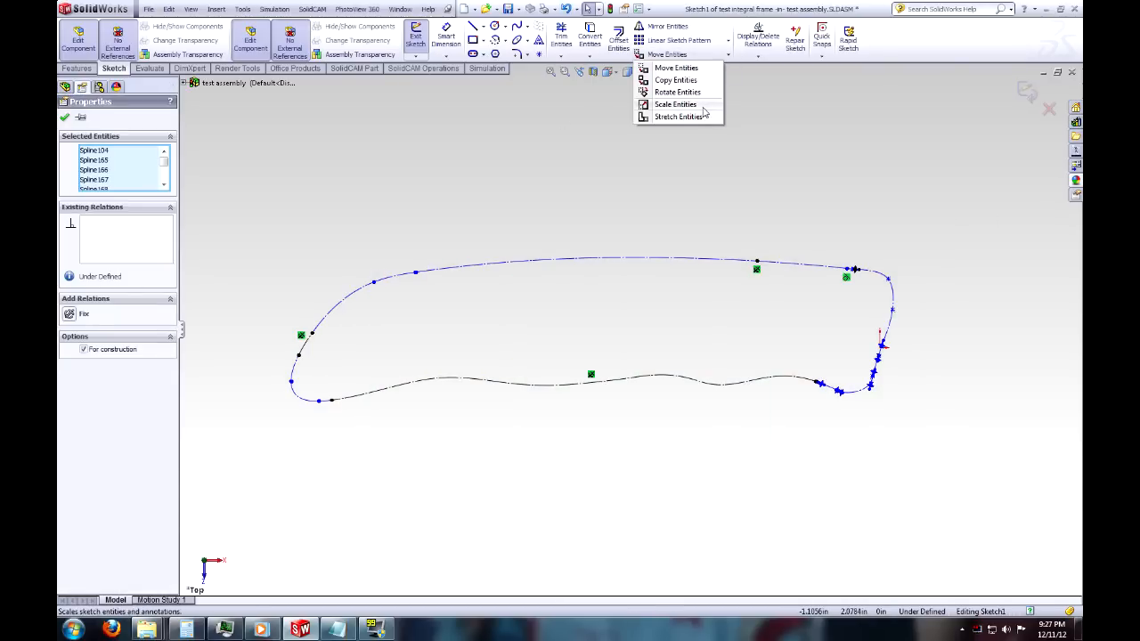
Scale down Sketch1's outline splines with Scale Entities and try exiting the sketch.
click(675, 105)
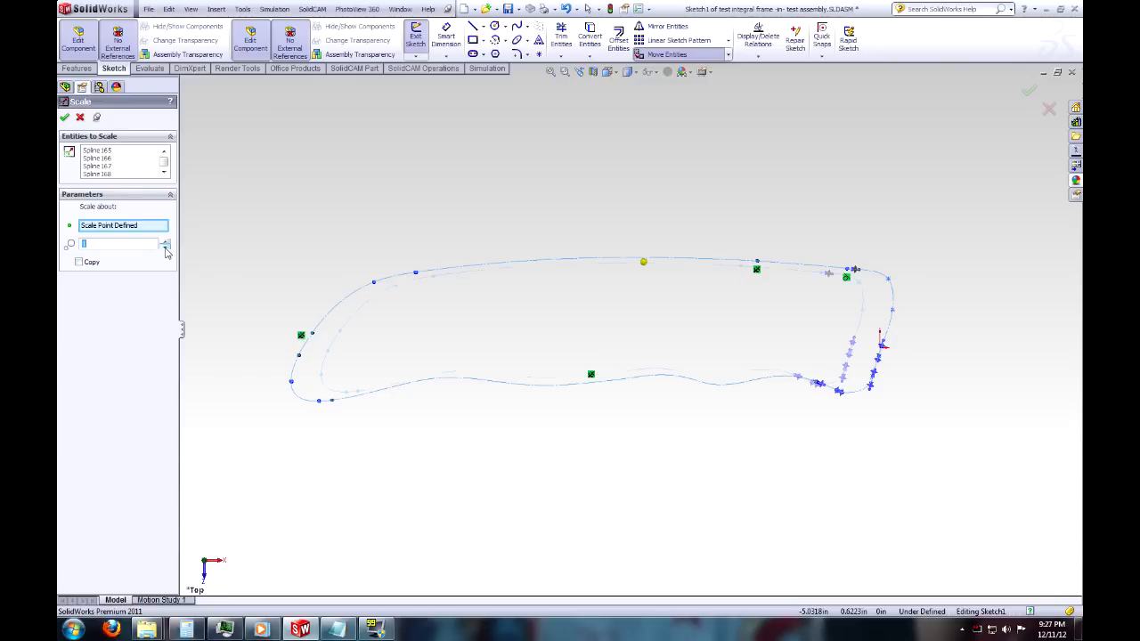
click(165, 248)
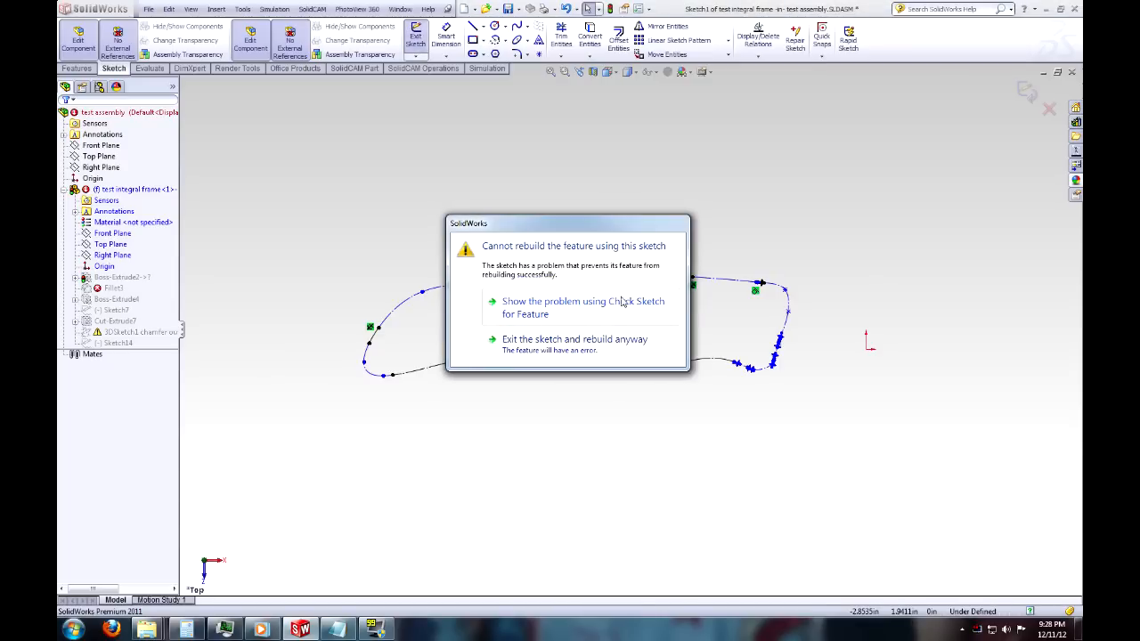
Inspect Sketch1's contour problem, decline the automatic fix, select the splines and close Check Sketch.
click(584, 307)
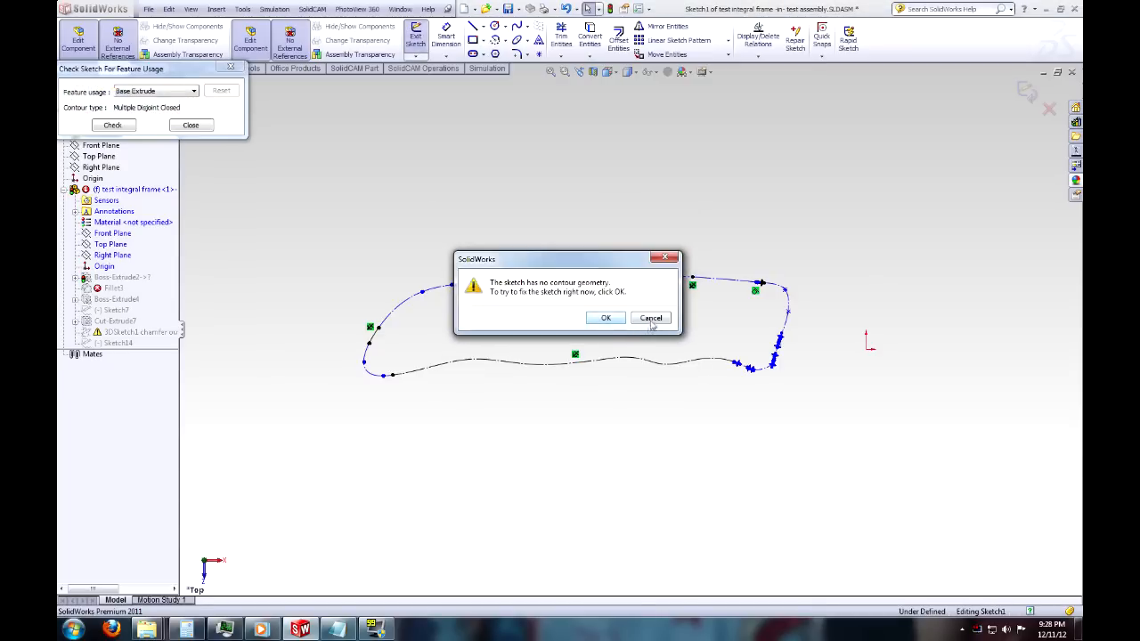
click(650, 318)
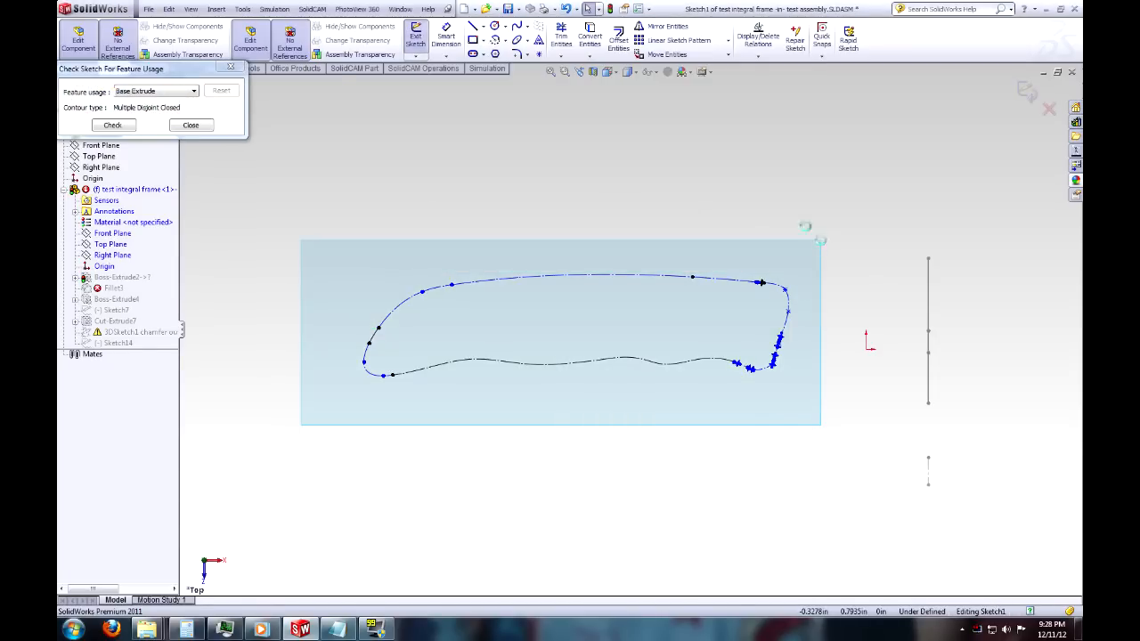
click(113, 125)
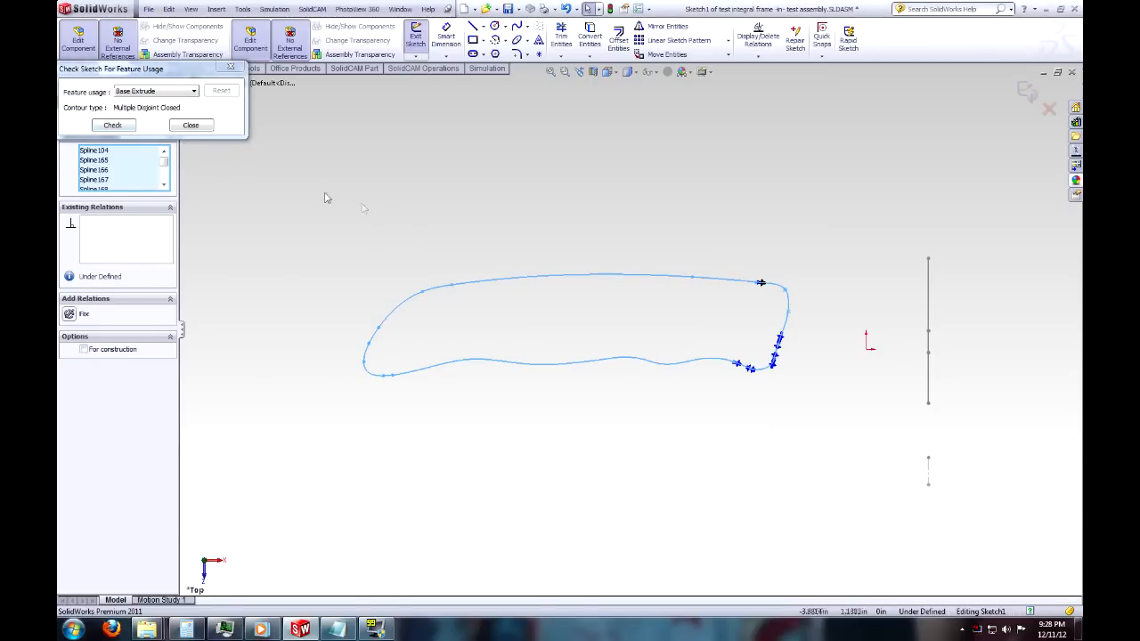
click(191, 124)
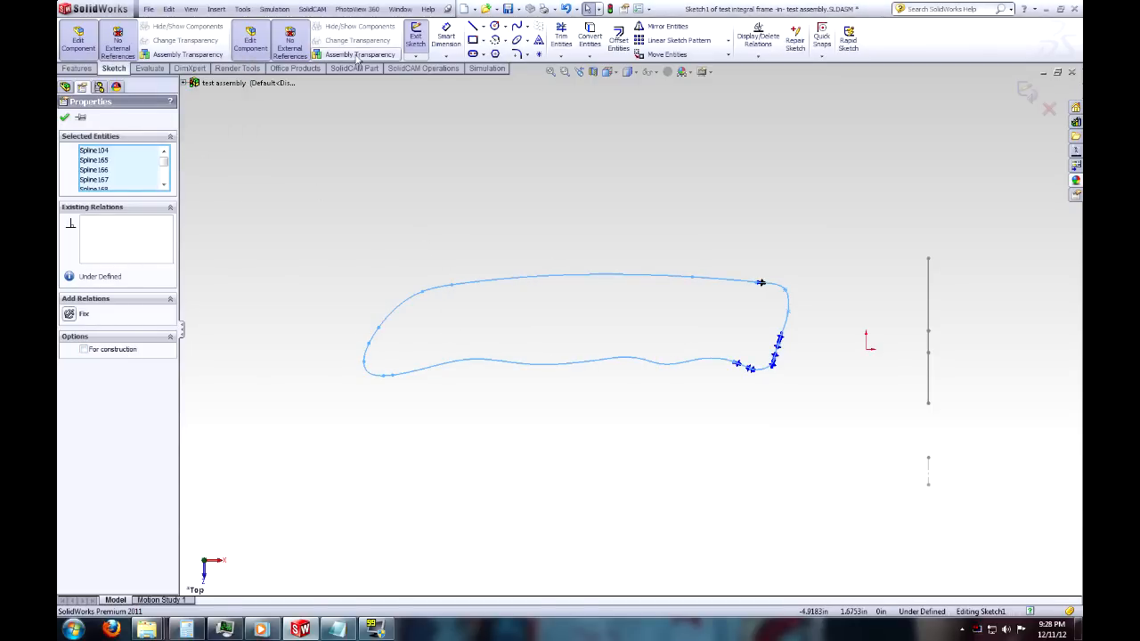
click(415, 37)
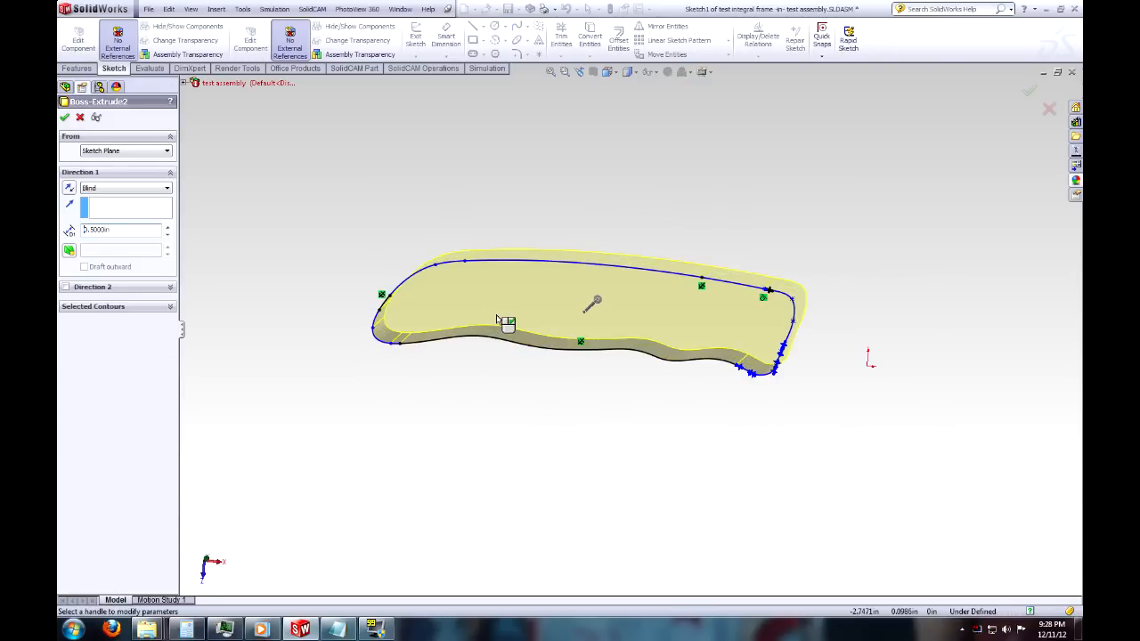
Accept Boss-Extrude2 as a 0.5 in slab and reopen Sketch1 from the body.
click(65, 116)
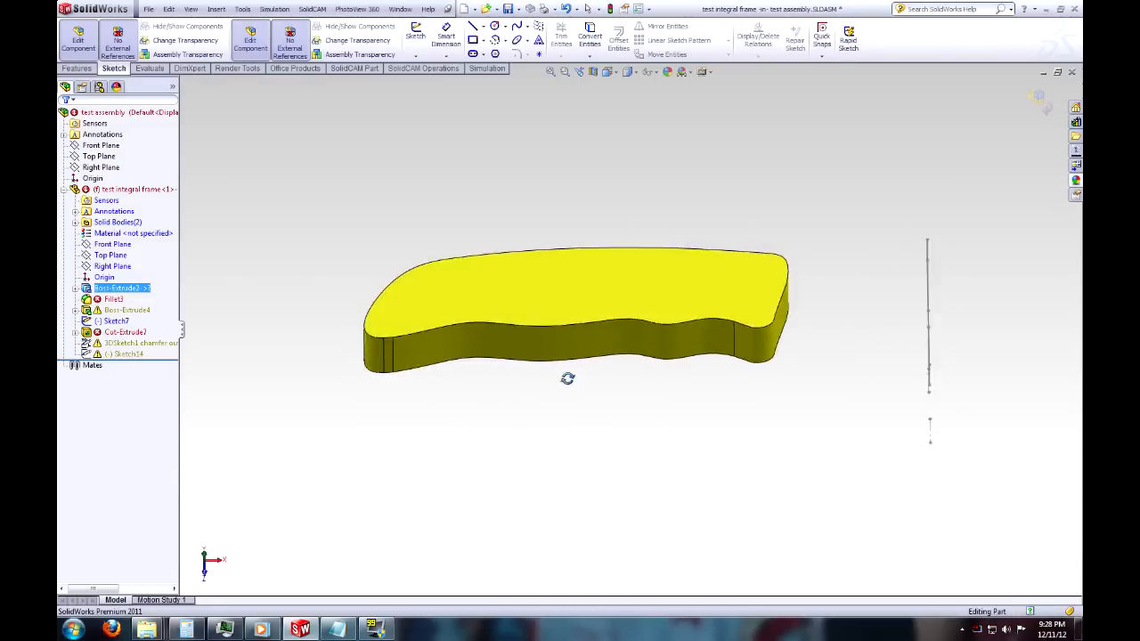
right_click(570, 303)
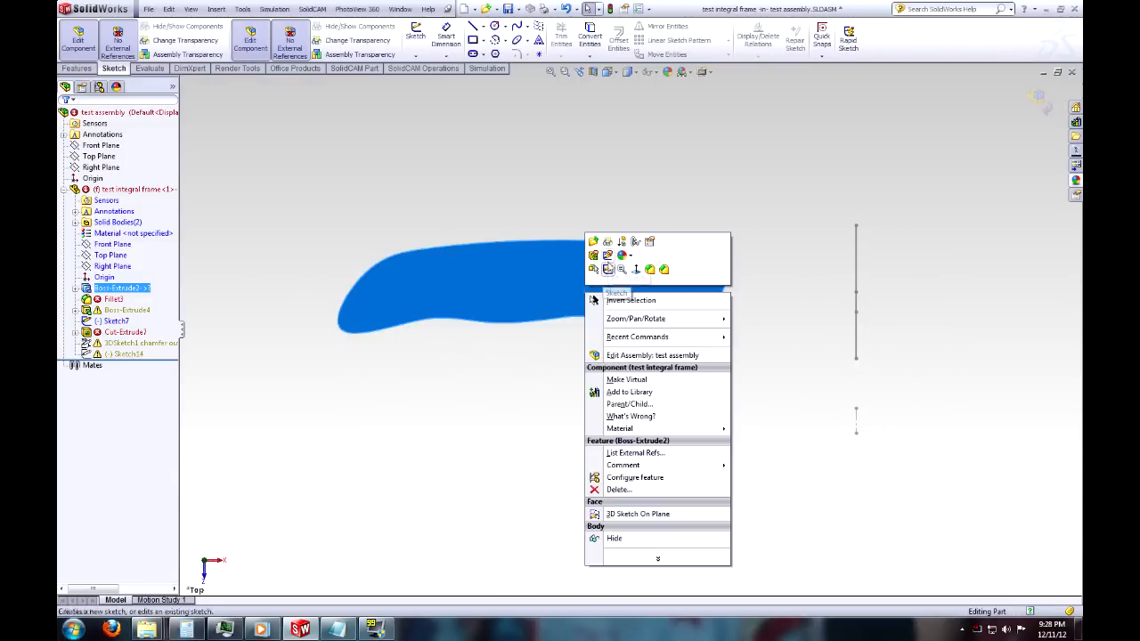
click(616, 292)
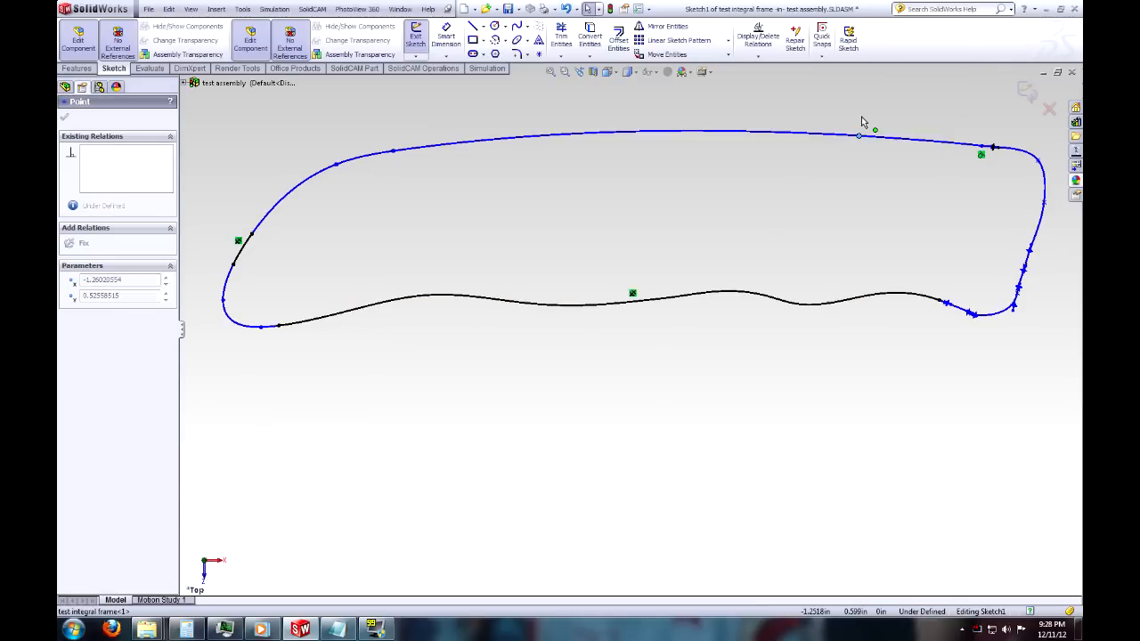
Nudge a top-edge point and draw a new wavy lower-edge spline toward the finger groove.
drag(860, 135, 858, 125)
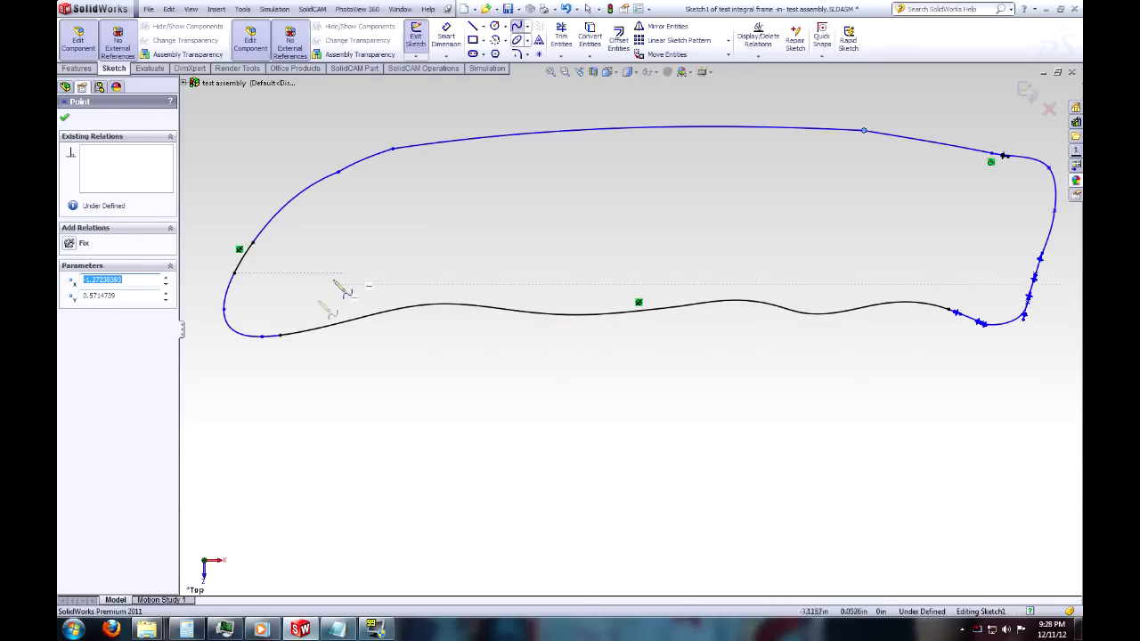
click(437, 314)
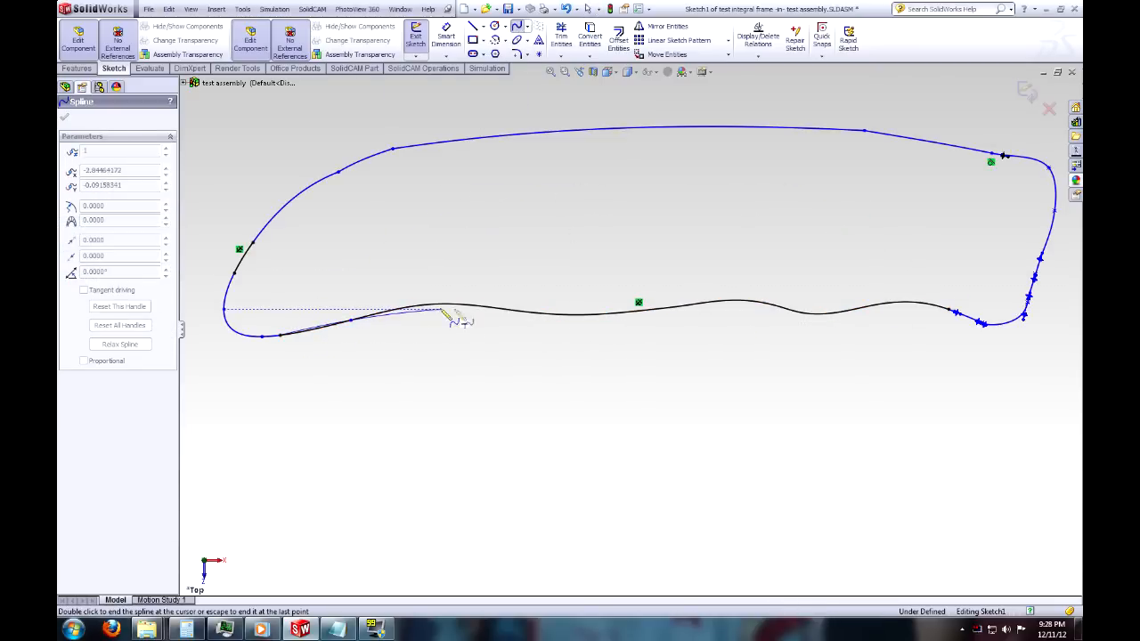
drag(446, 314, 975, 331)
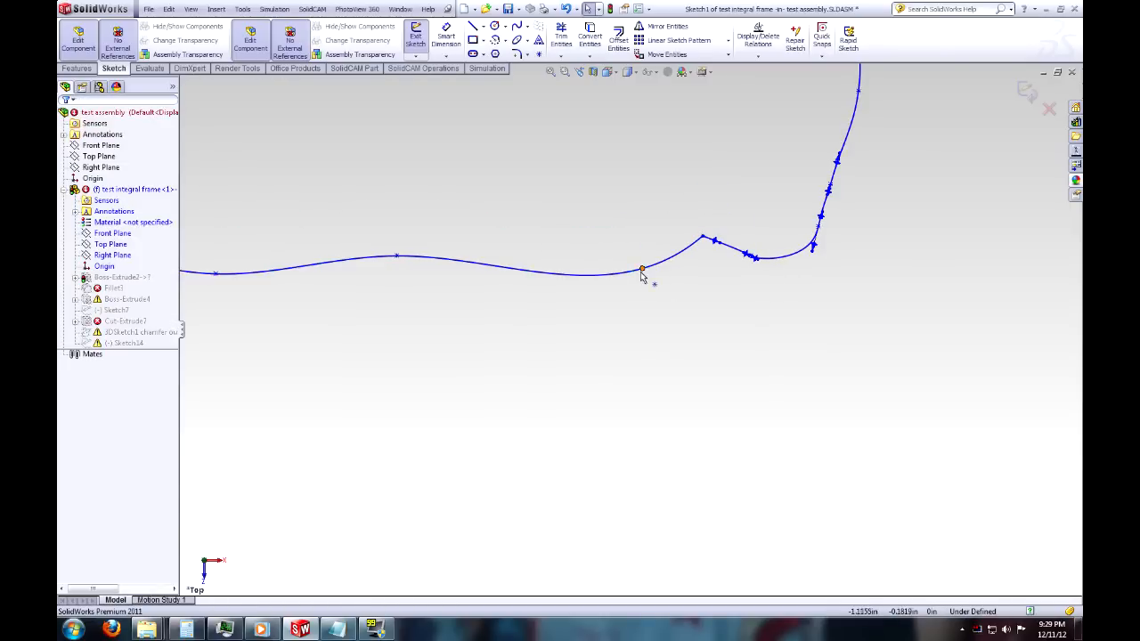
click(641, 269)
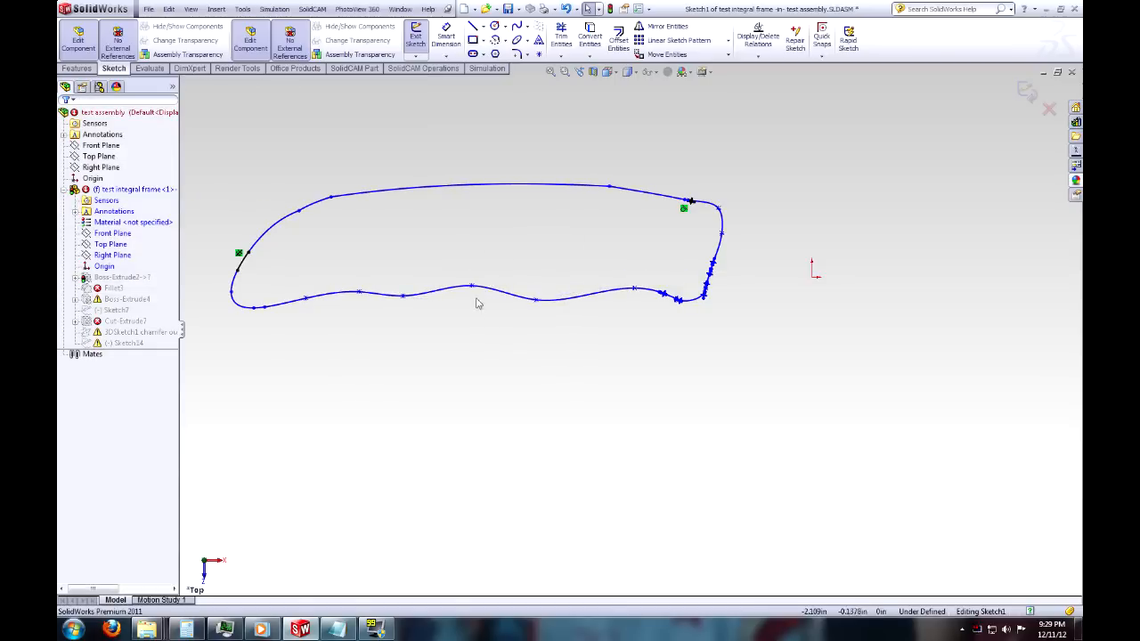
click(472, 305)
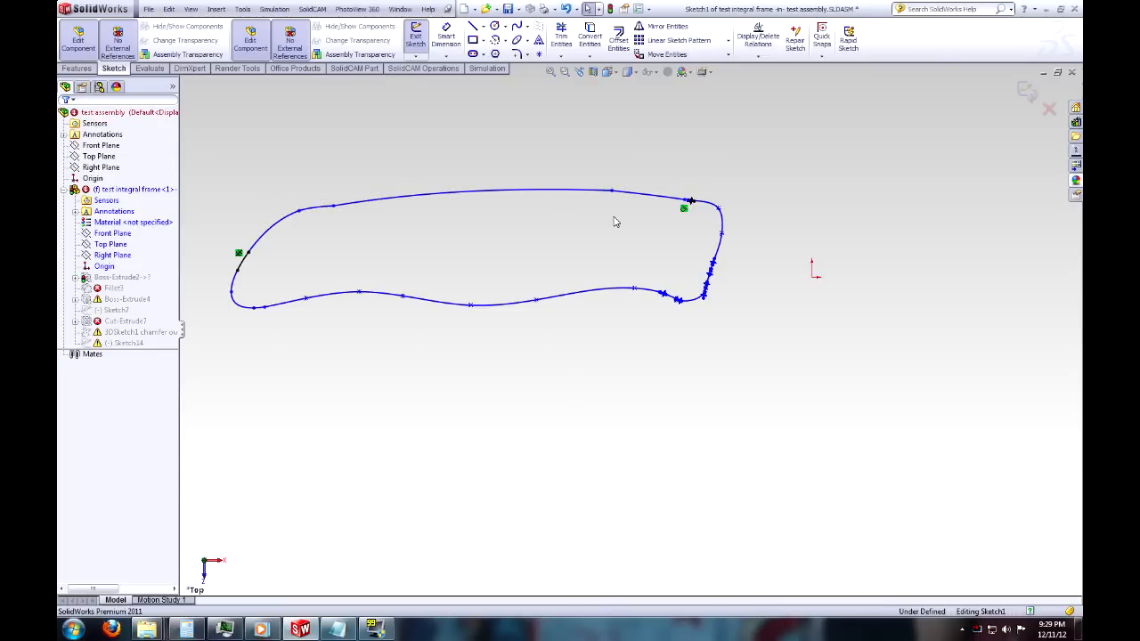
mouse_move(618, 245)
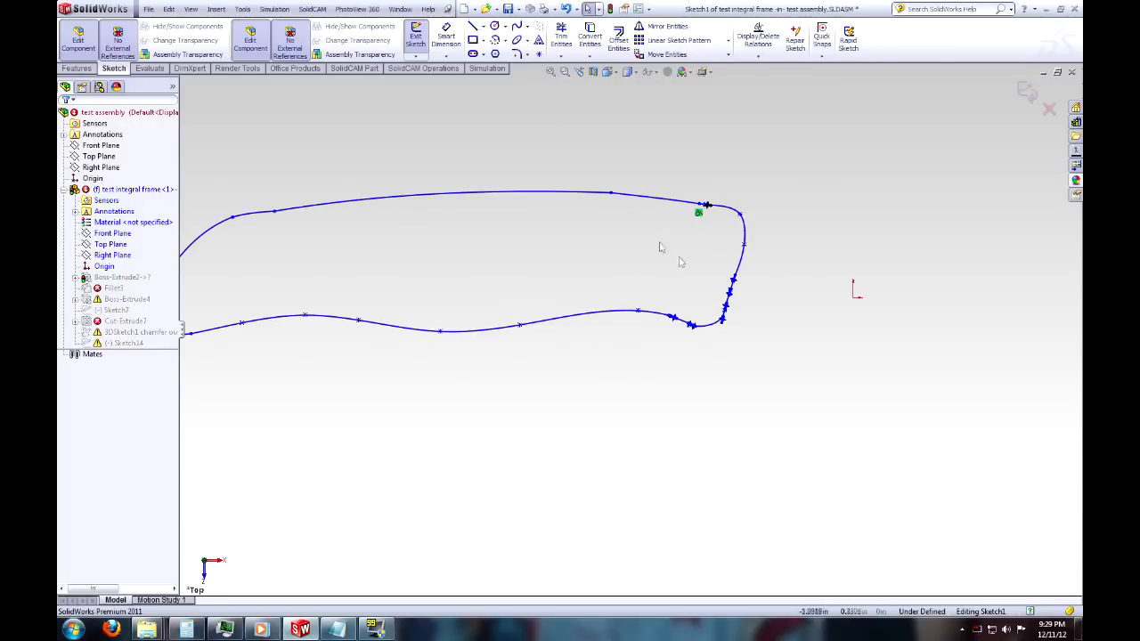
click(473, 26)
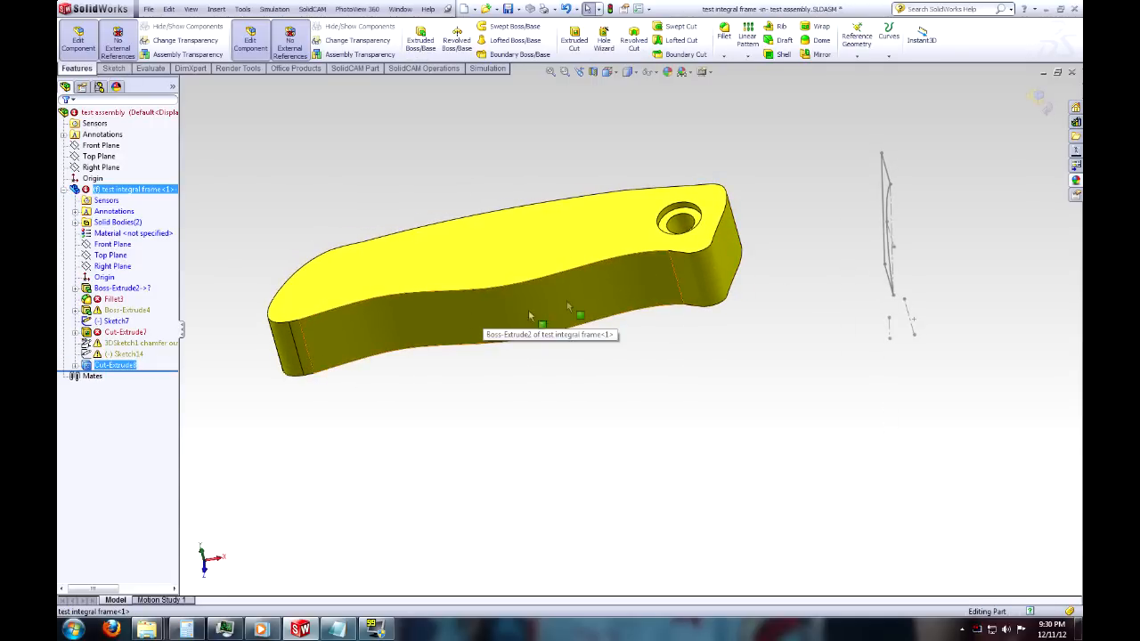
Start a sketch on the frame face and draw a closed spline loop tracing the top edge.
right_click(579, 312)
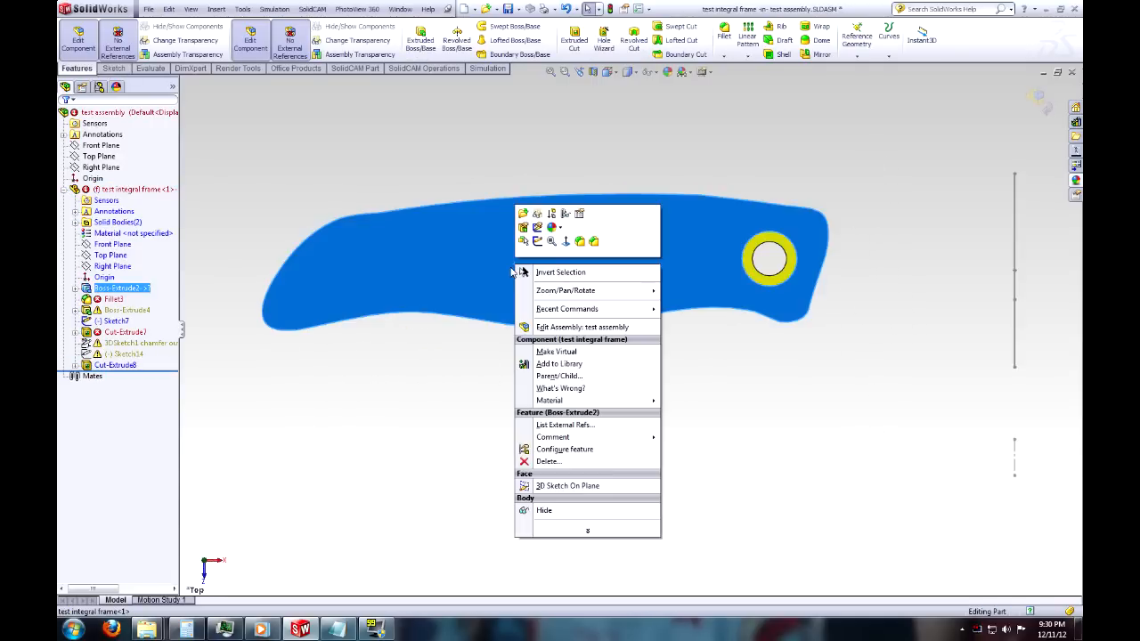
click(567, 485)
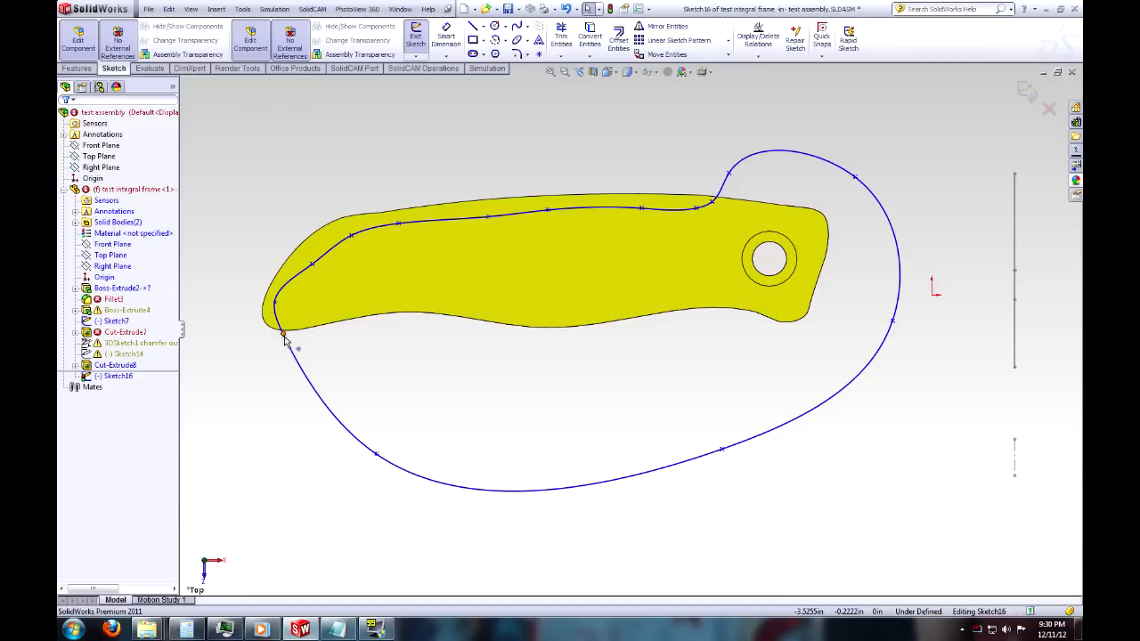
click(285, 340)
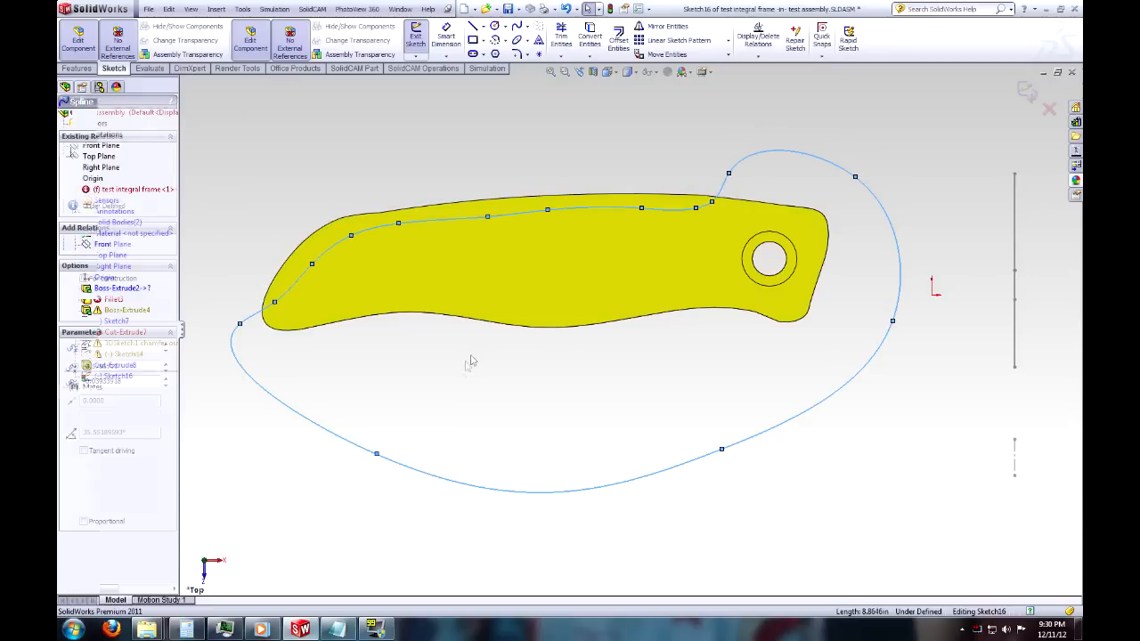
click(276, 298)
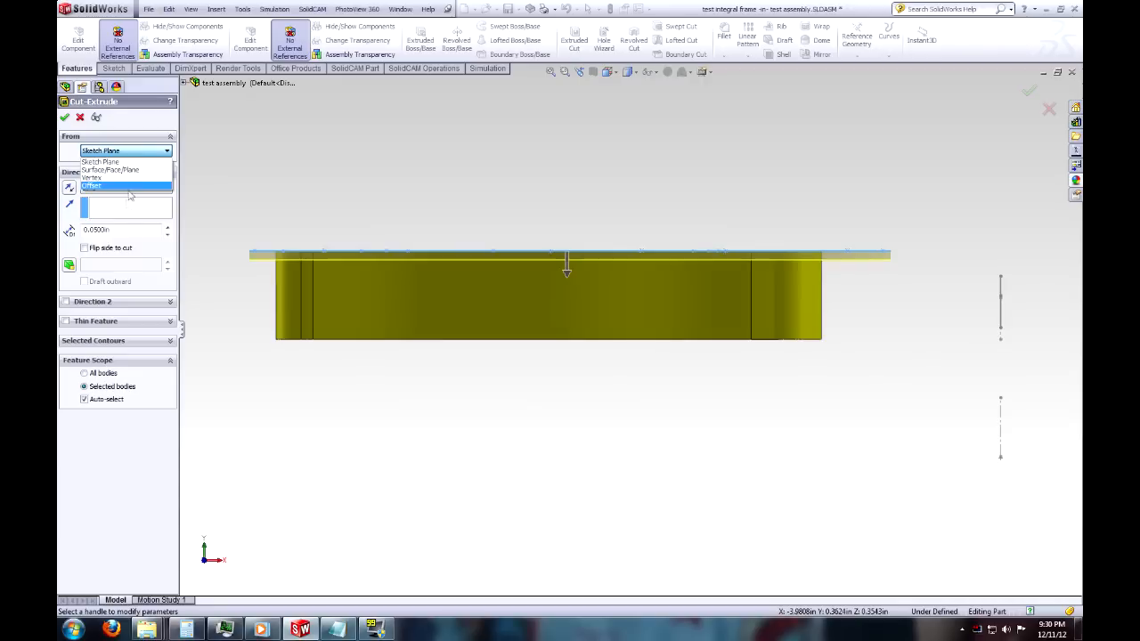
Cut a groove from Sketch16, offset 0.15 in from the sketch plane and 0.15625 in deep.
click(91, 186)
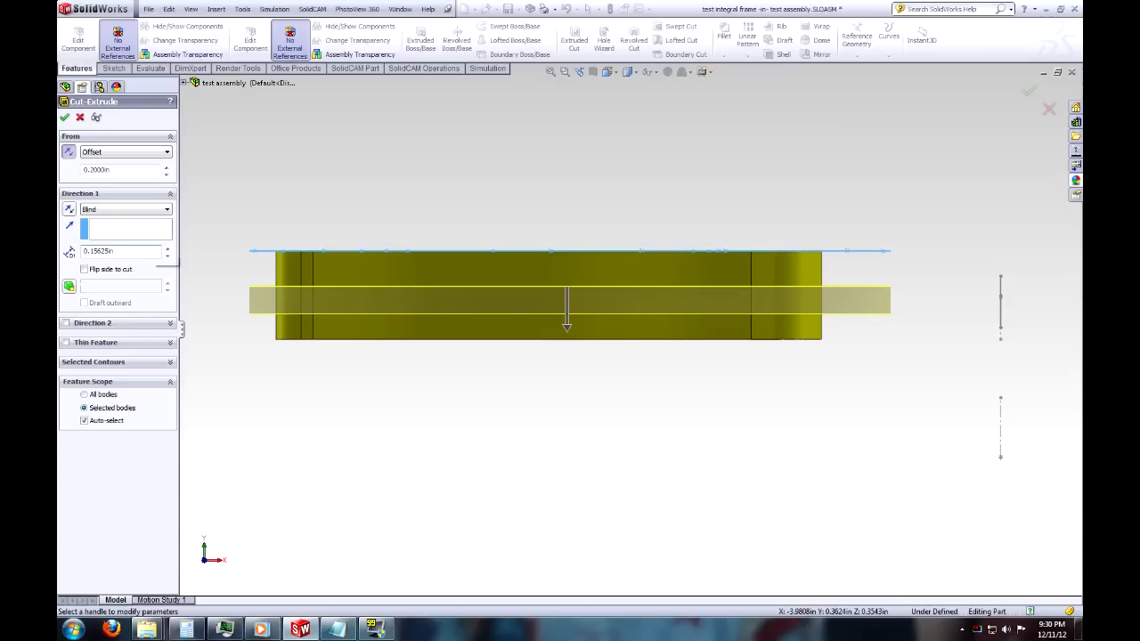
text(.15)
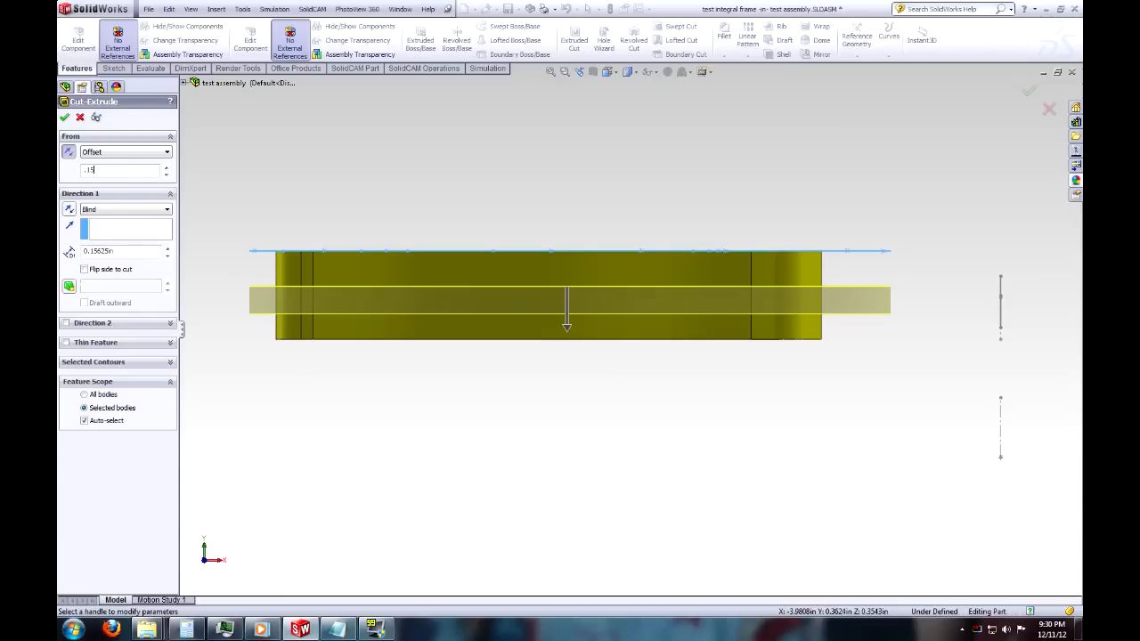
click(64, 117)
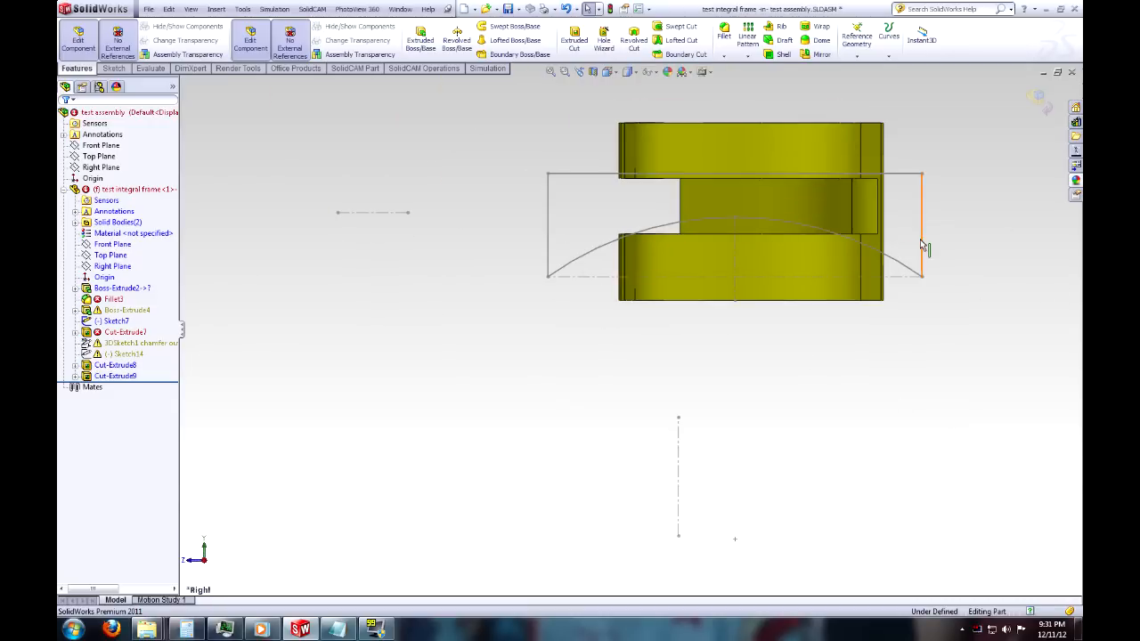
Edit Sketch7, turn its arc and lines into construction geometry, and exit.
click(114, 67)
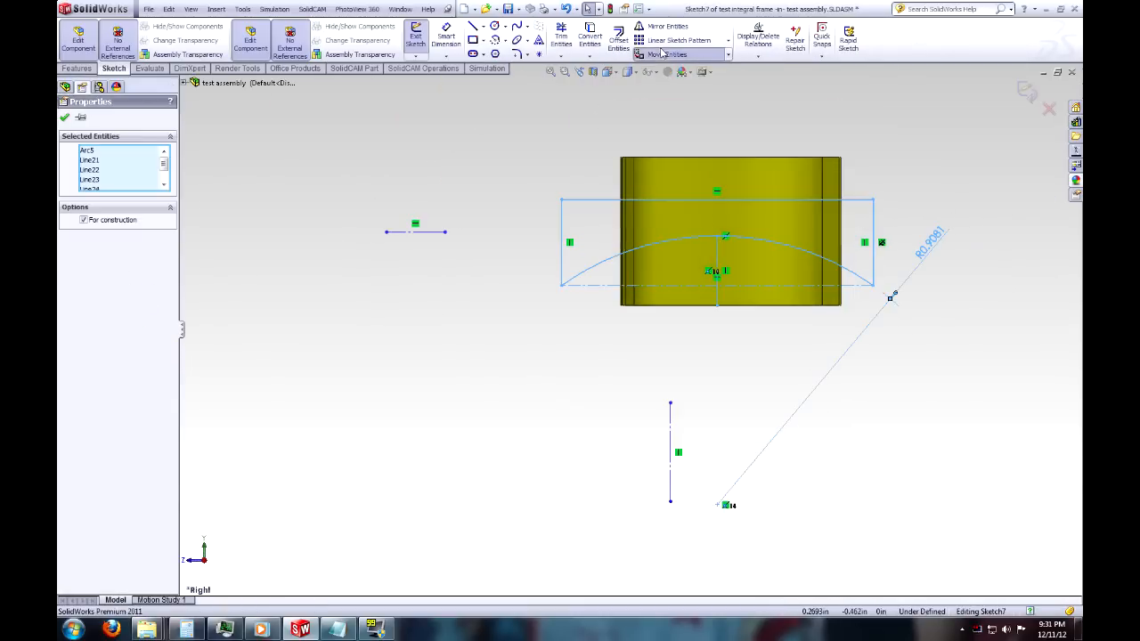
click(667, 55)
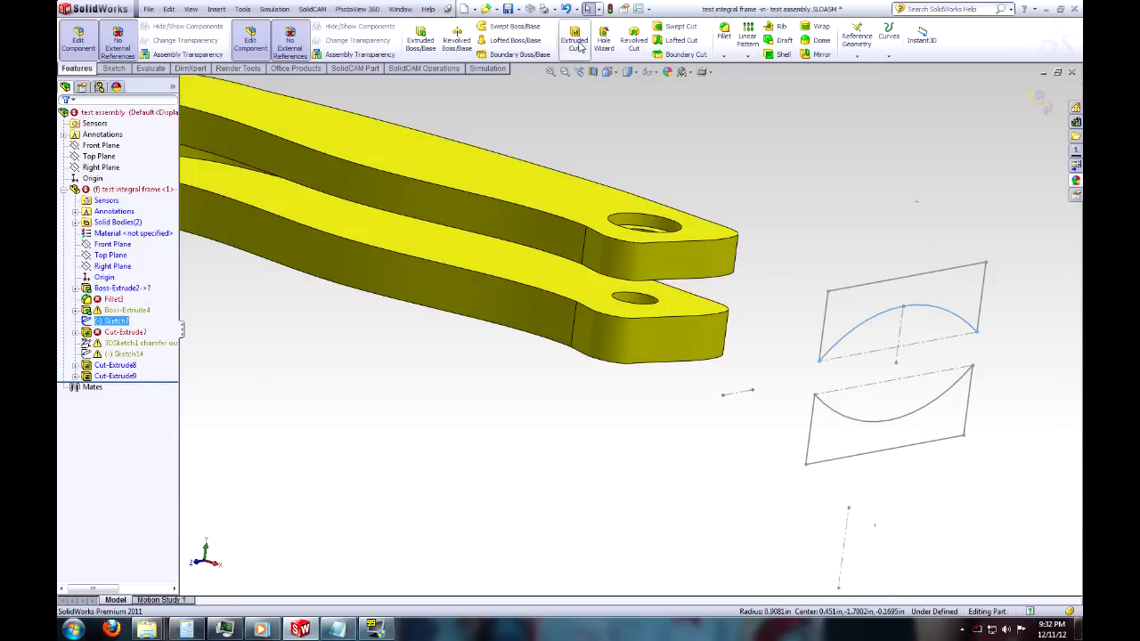
Cut Sketch7's arc profile 6.0000 in blind as Cut-Extrude10 and orbit to inspect.
click(574, 39)
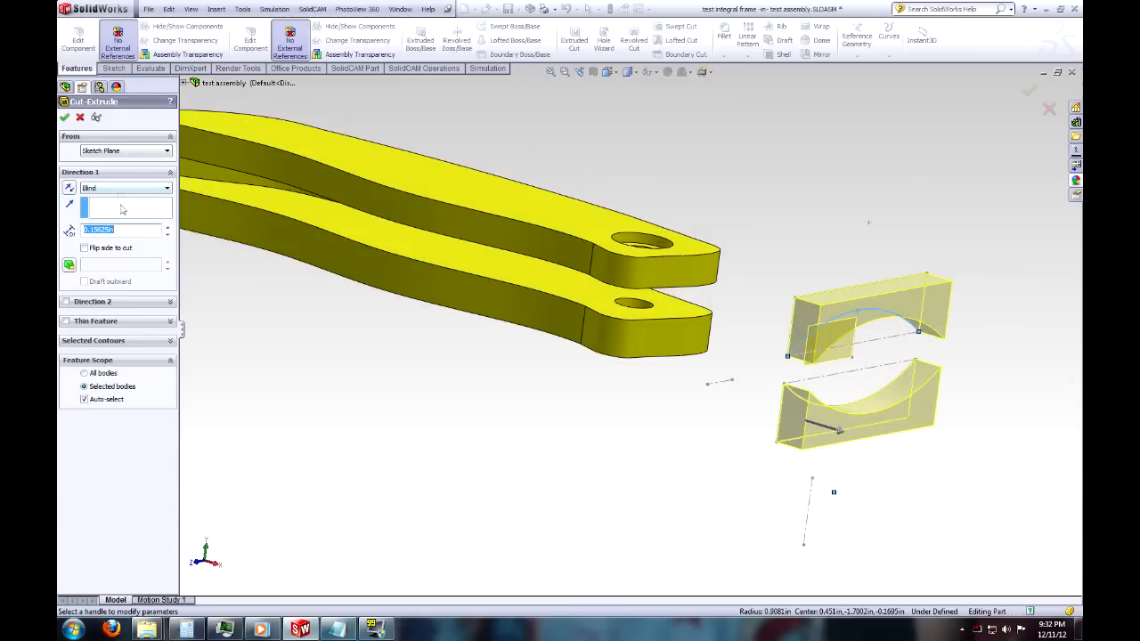
text(6.0000in)
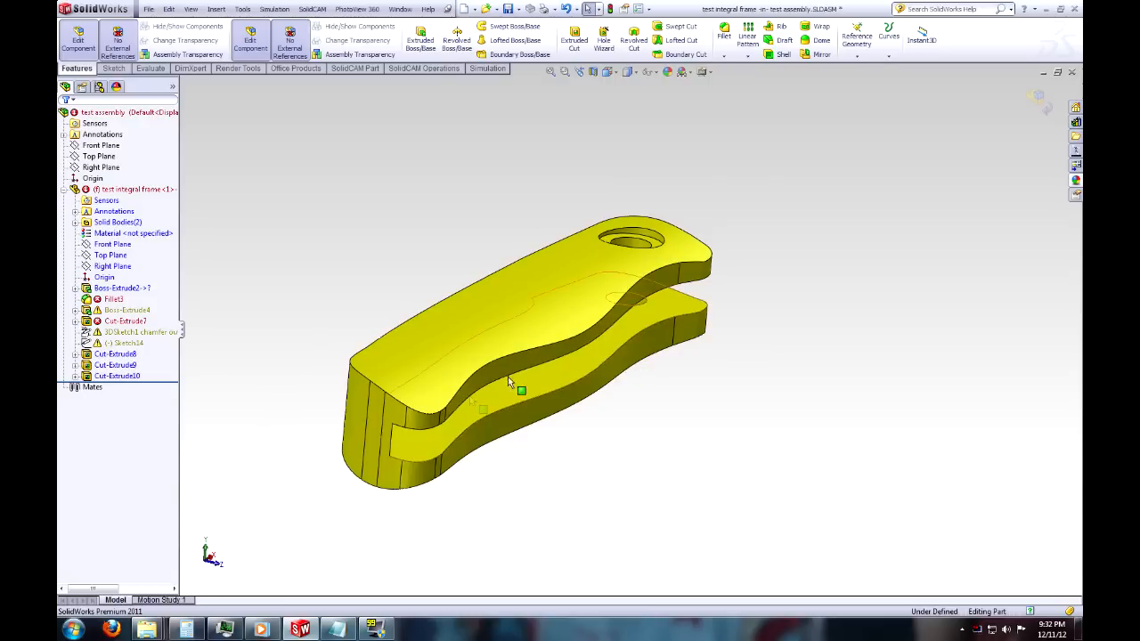
mouse_move(401, 379)
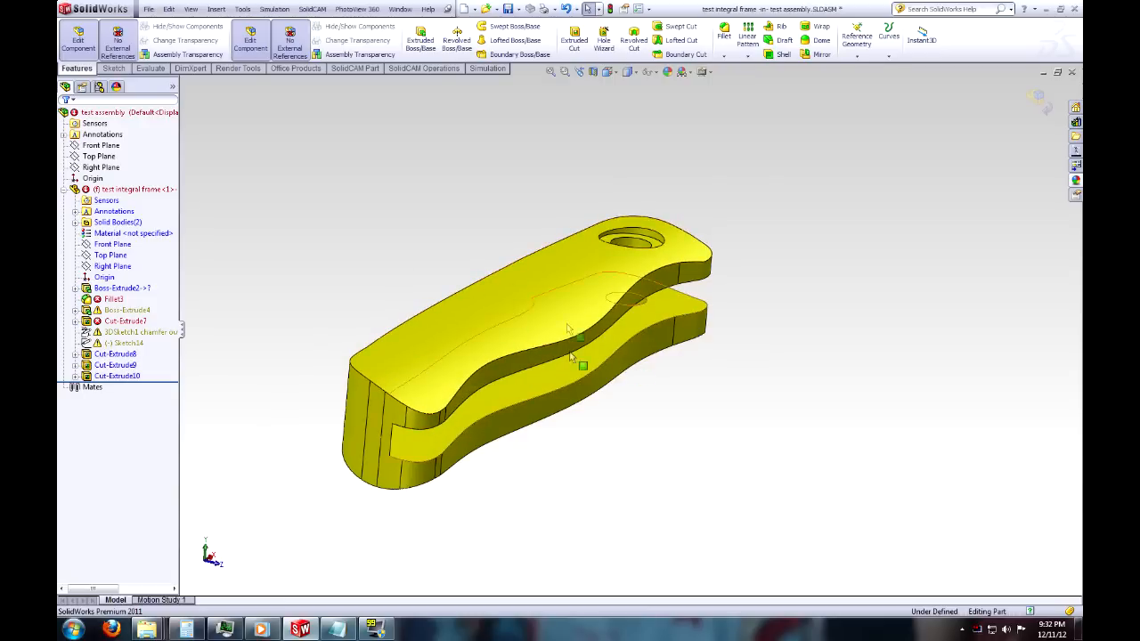
drag(579, 348, 623, 379)
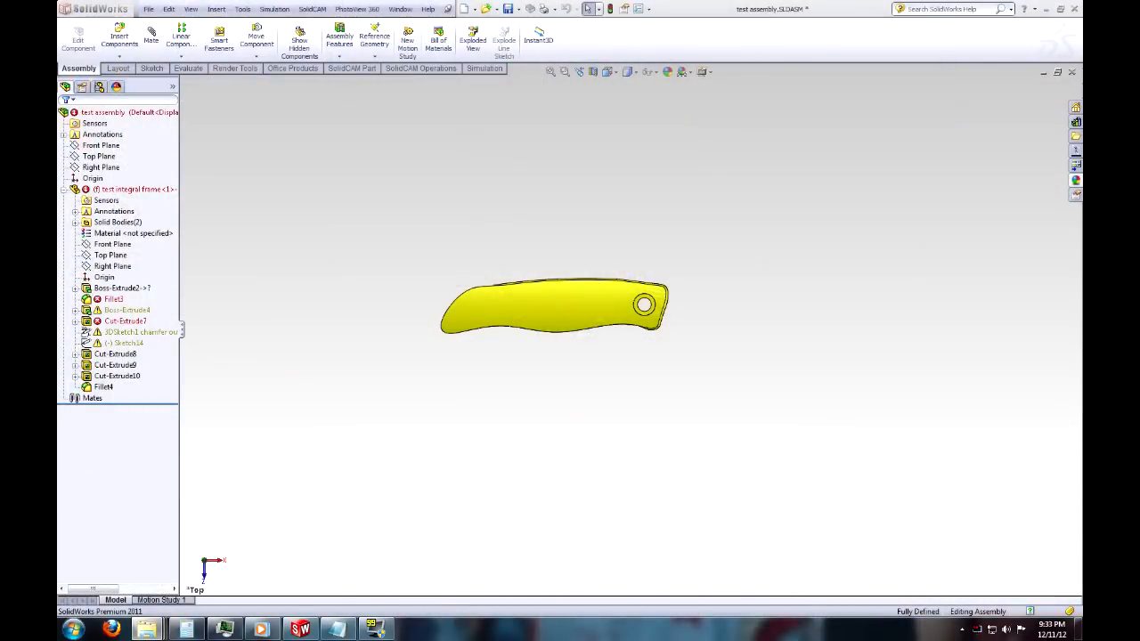
Bring the Norseman Assembly into view below the frame and set it to show the blade open.
click(127, 310)
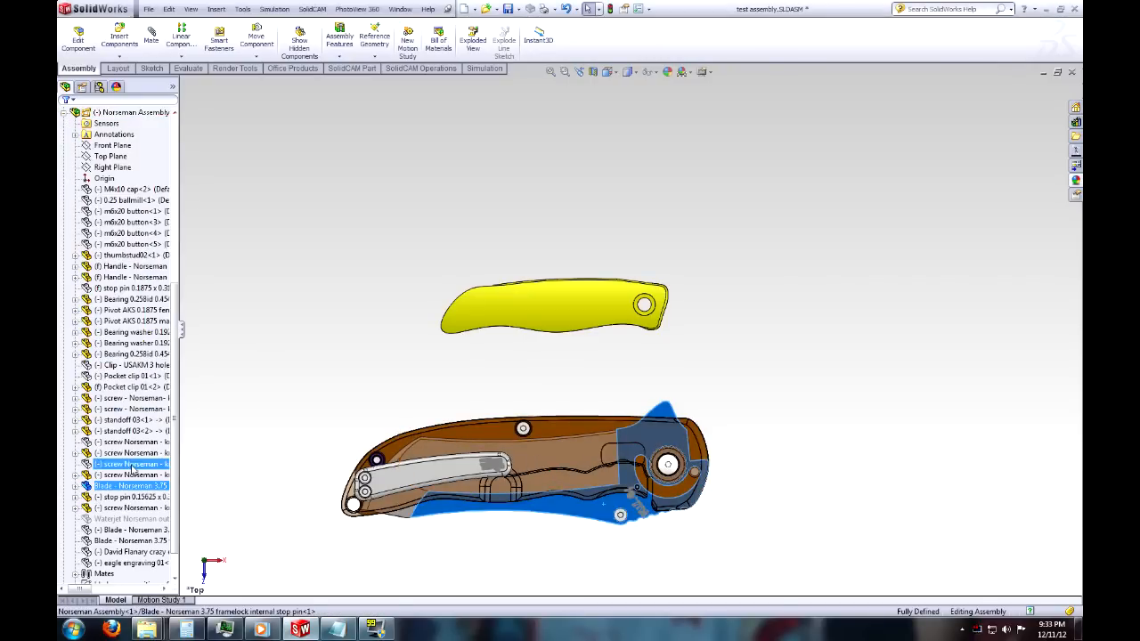
right_click(134, 112)
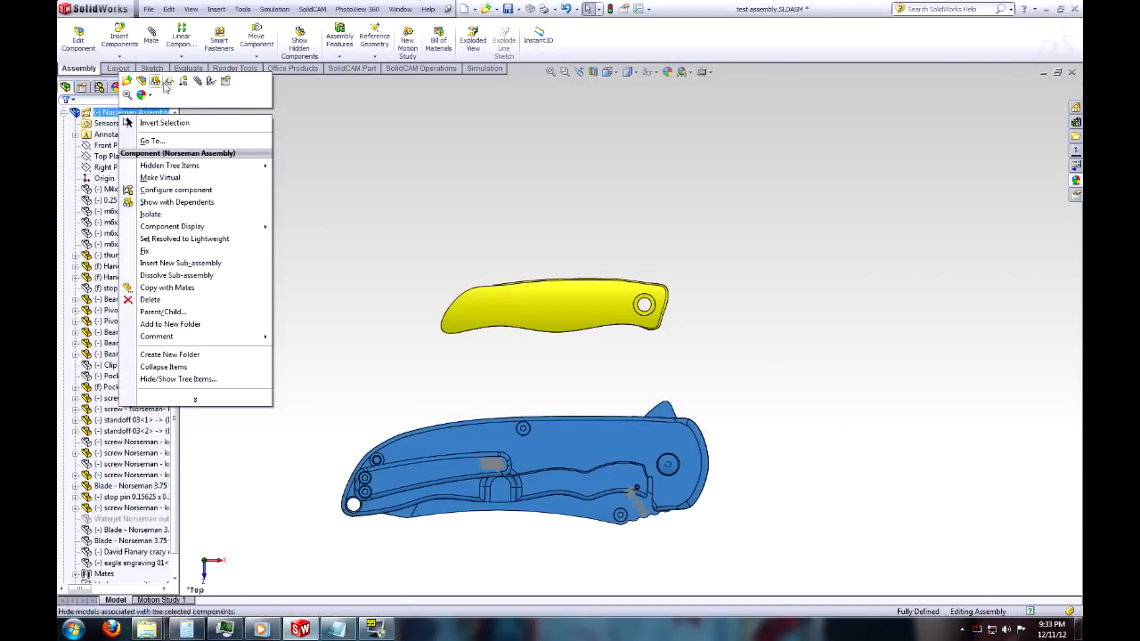
mouse_move(141, 82)
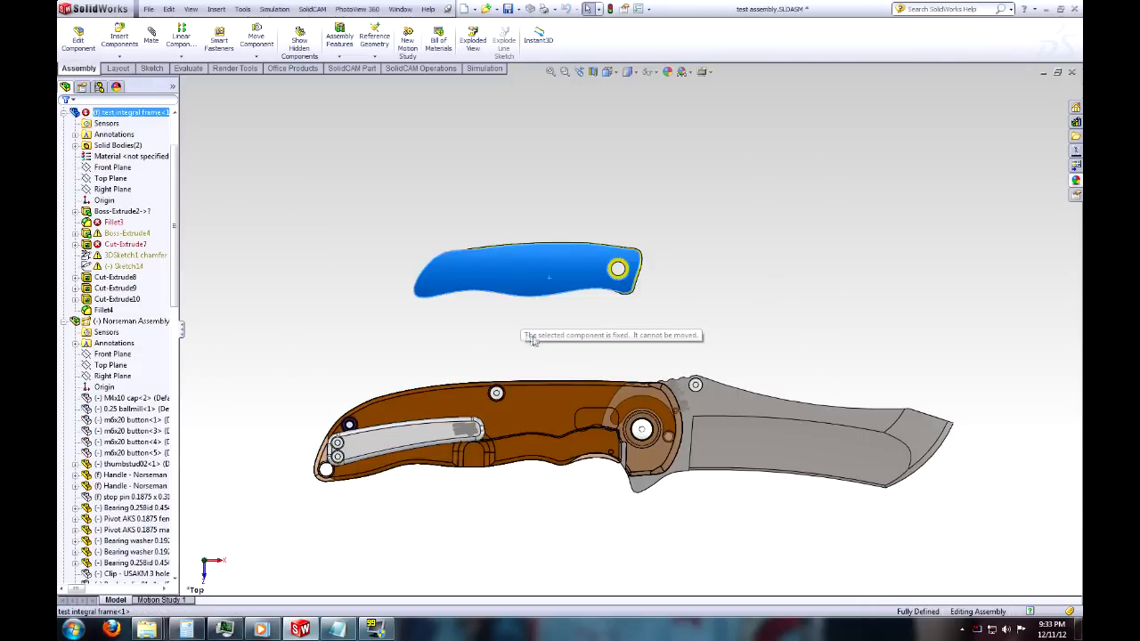
click(525, 272)
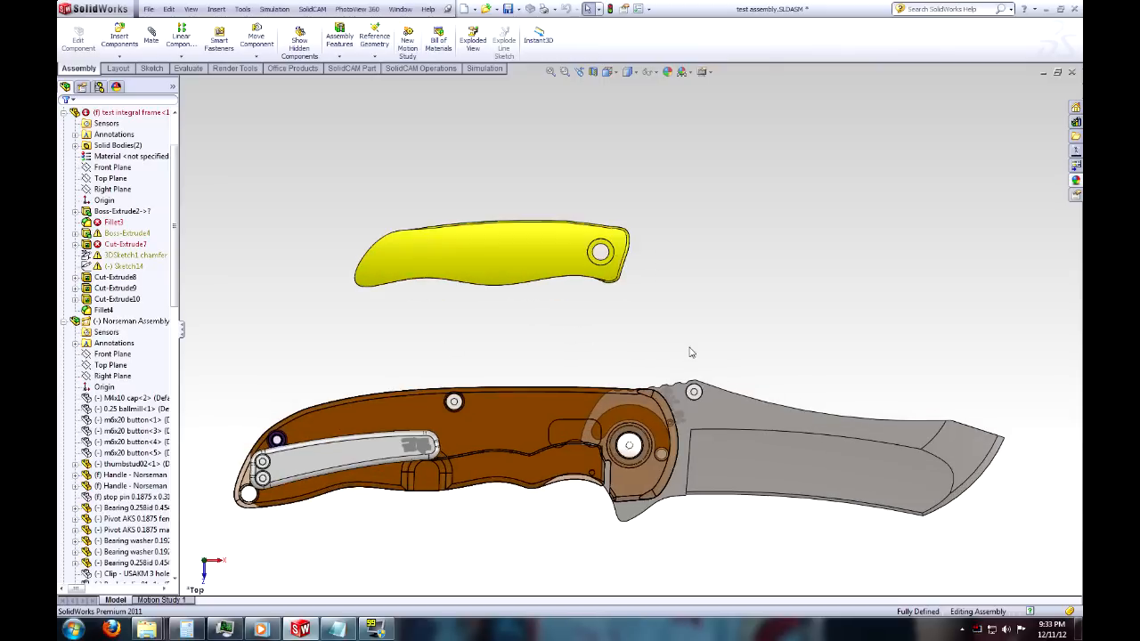
mouse_move(614, 337)
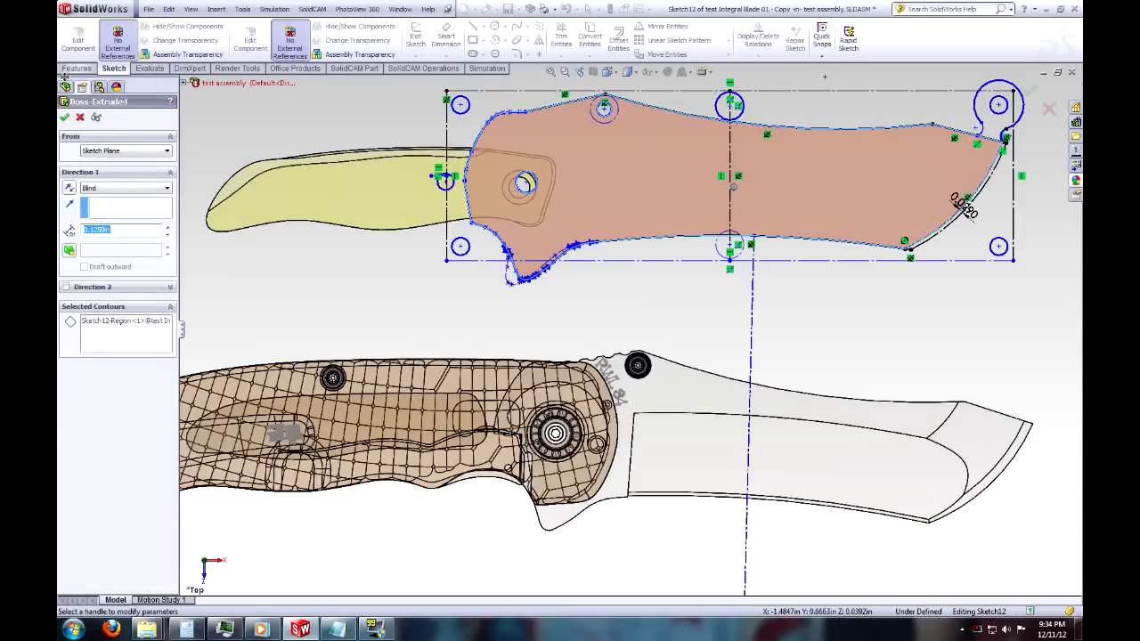
Scale Sketch12's entities about a picked point, entering 0.75 and then 0.5.
click(64, 117)
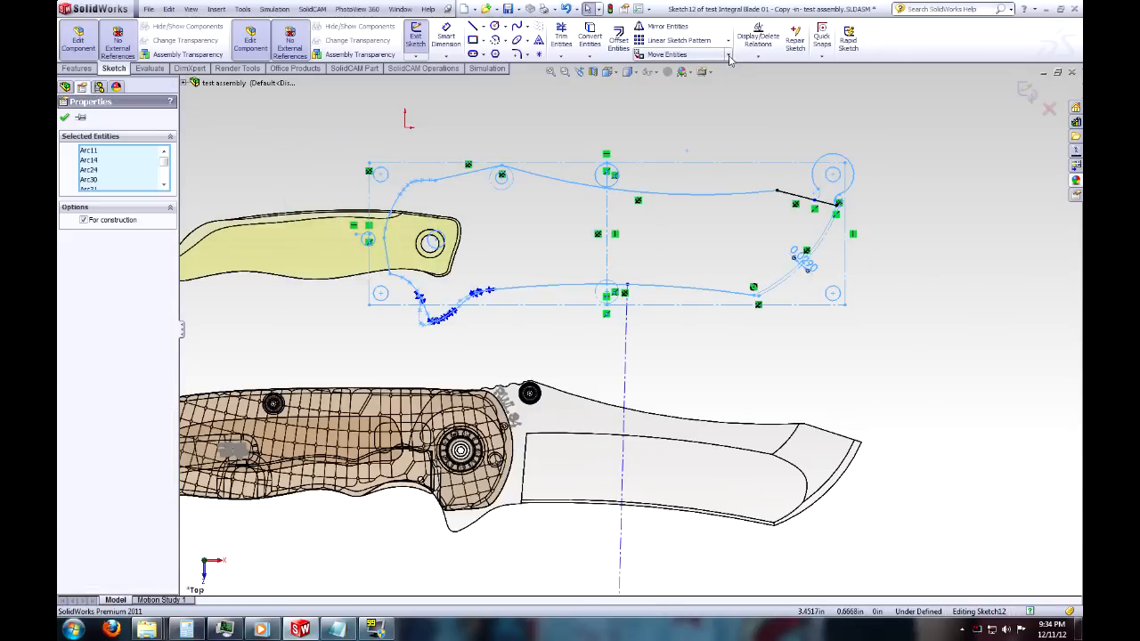
click(667, 54)
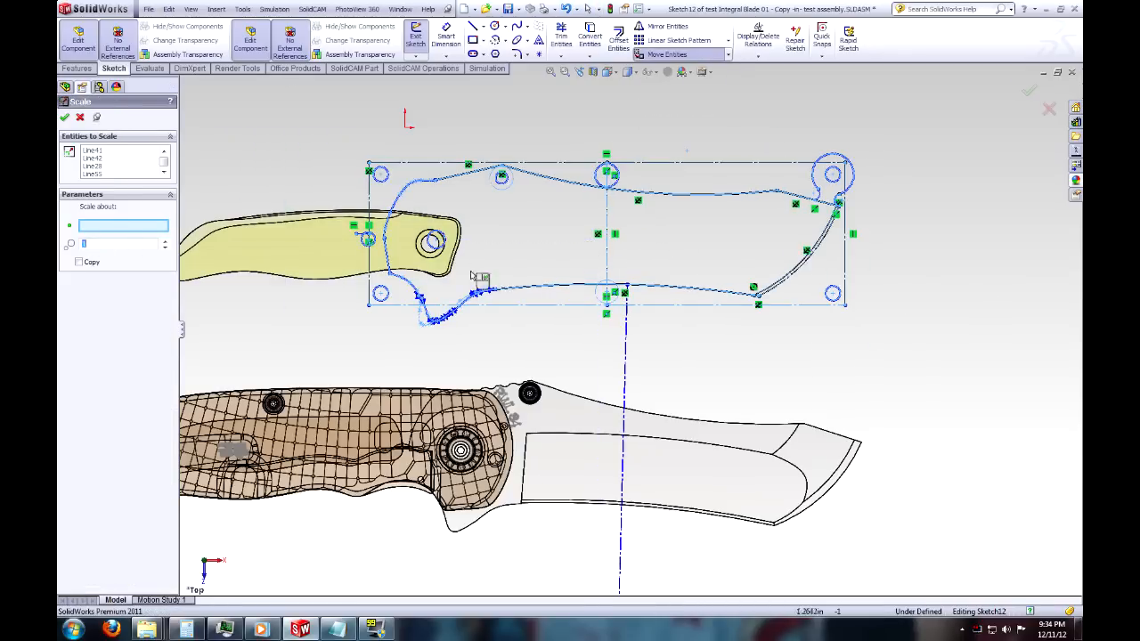
click(745, 341)
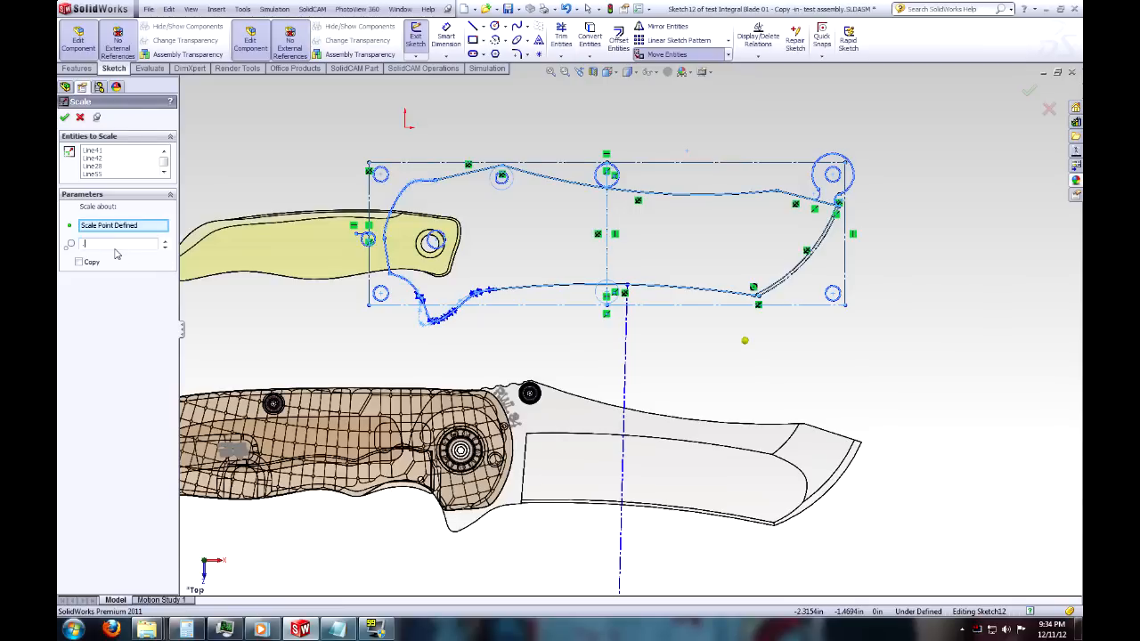
text(.75)
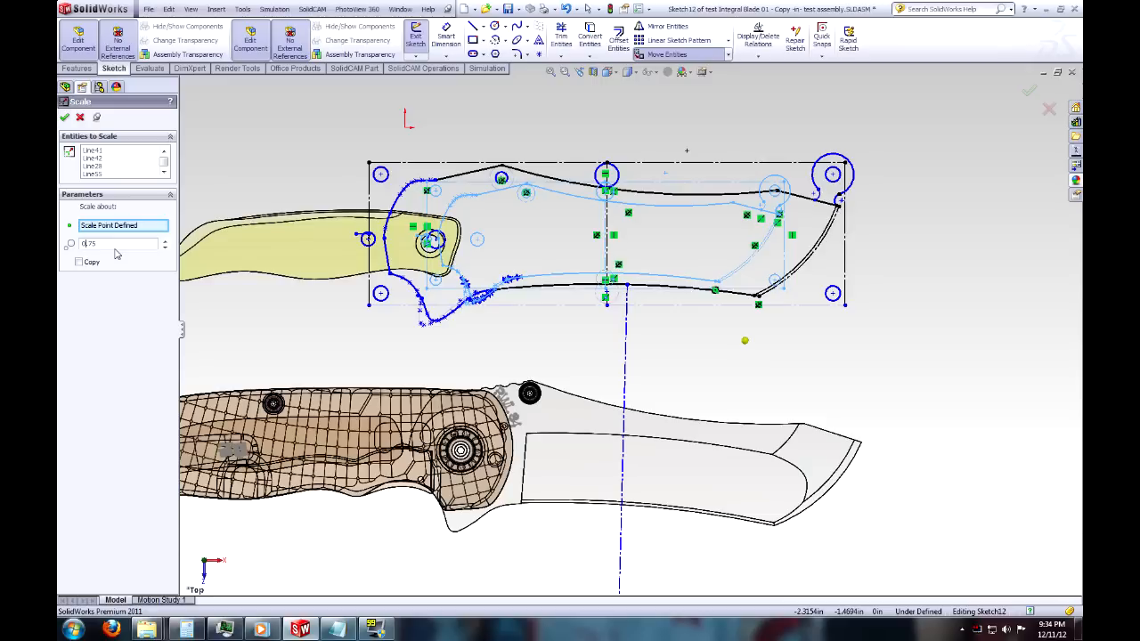
text(0.5)
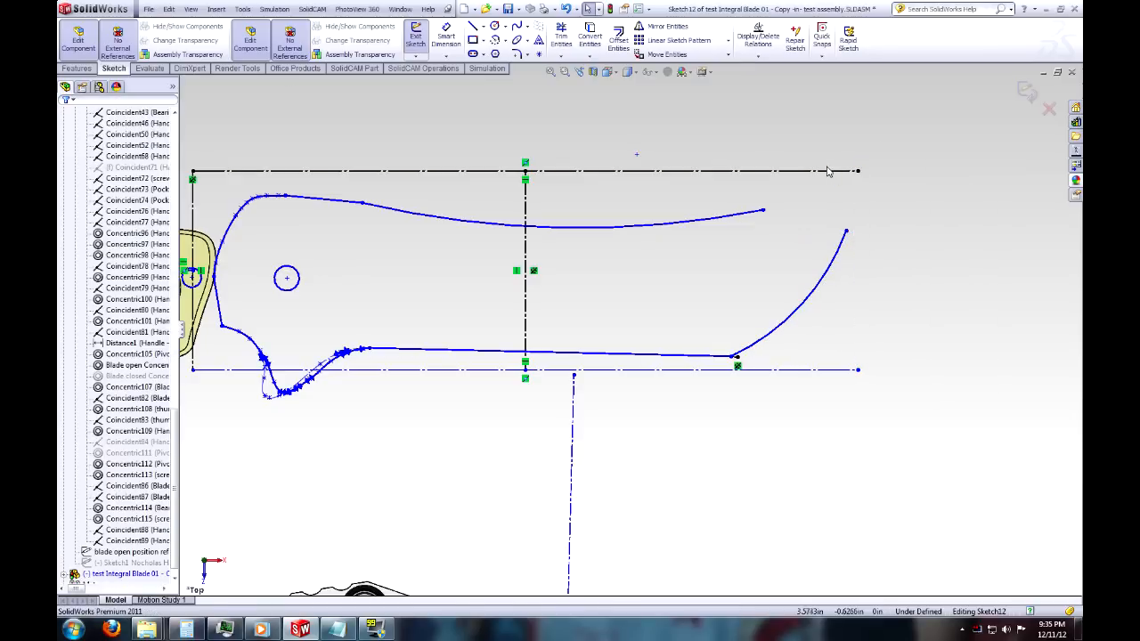
Delete the leftover construction line from Sketch12.
key(Delete)
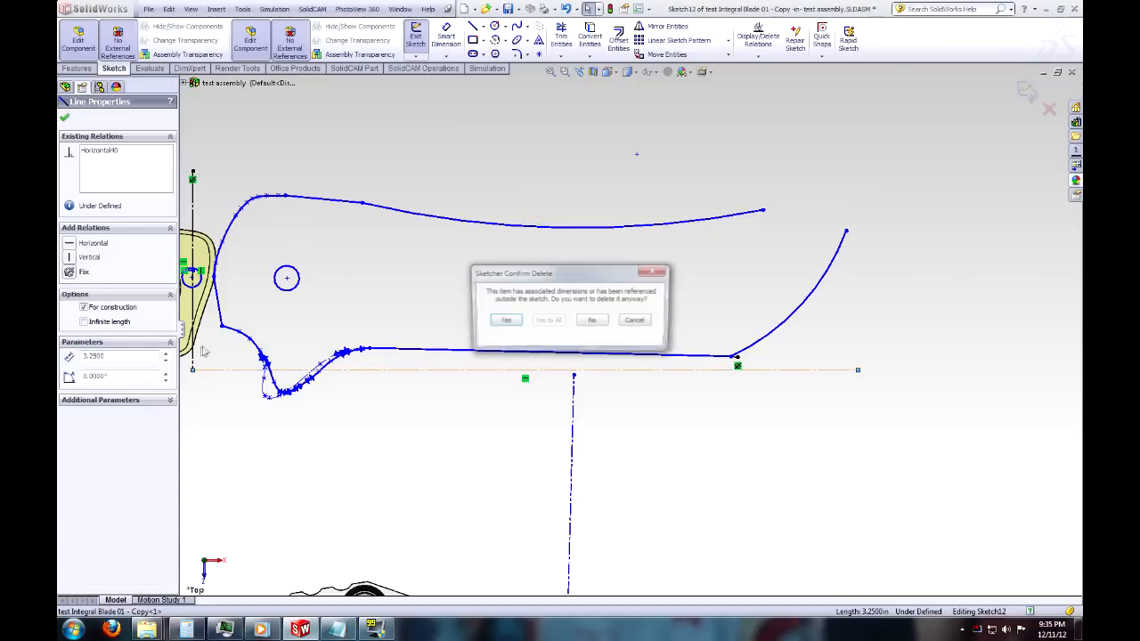
Confirm the deletion, drag the tip point along the edge, and make the tip arc tangent to the spine.
click(506, 320)
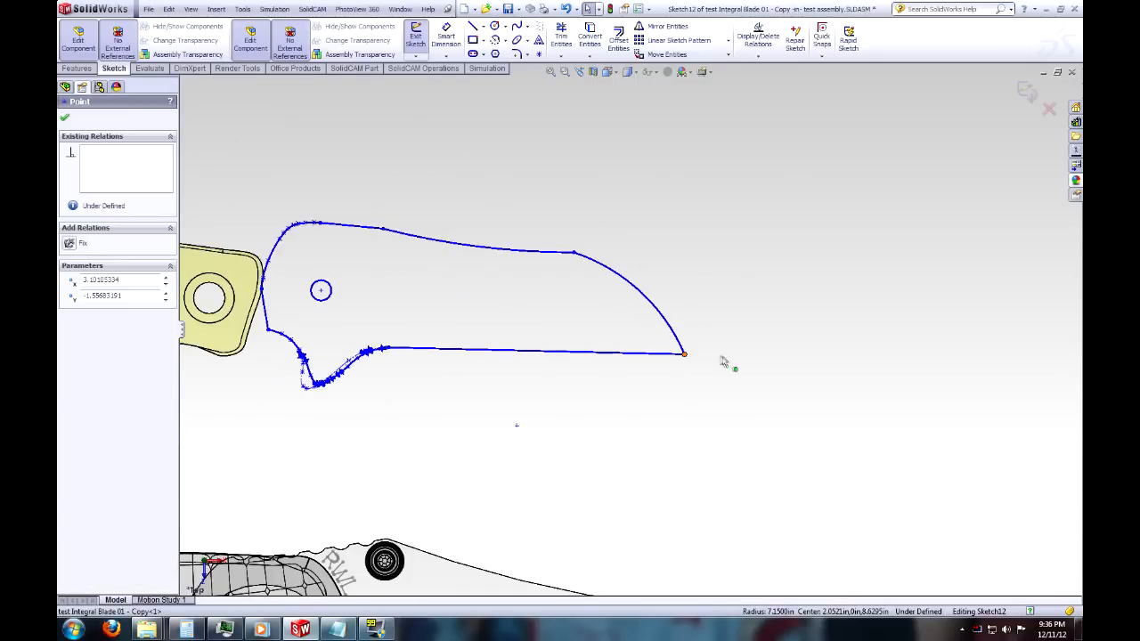
drag(684, 353, 744, 357)
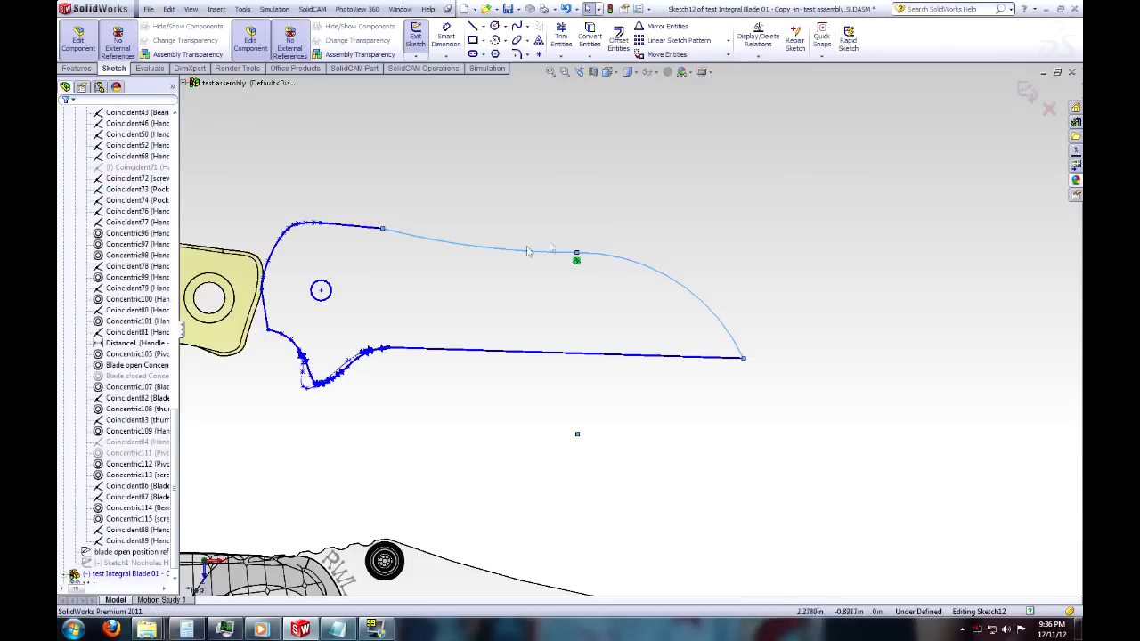
click(576, 258)
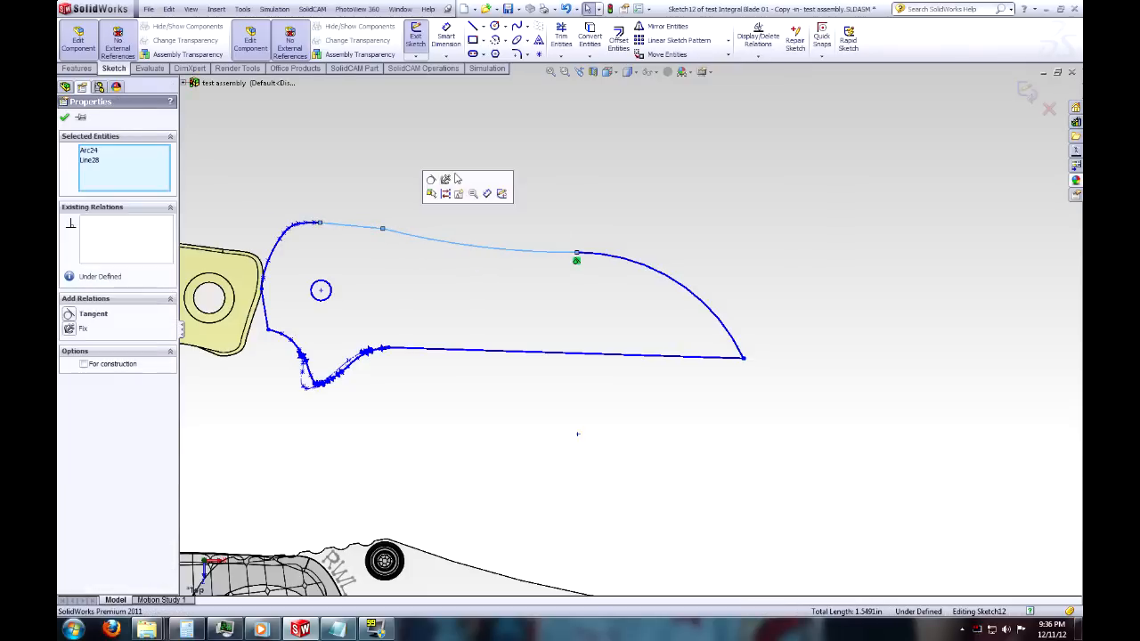
click(392, 232)
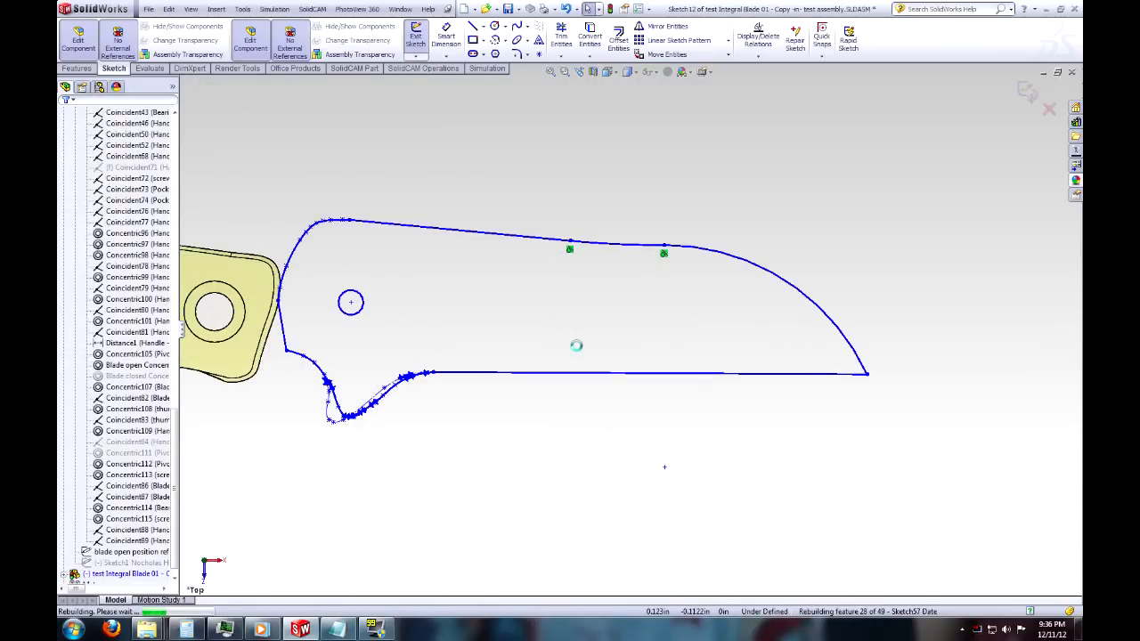
Exit Sketch12 and the component edit so the test assembly rebuilds.
click(415, 38)
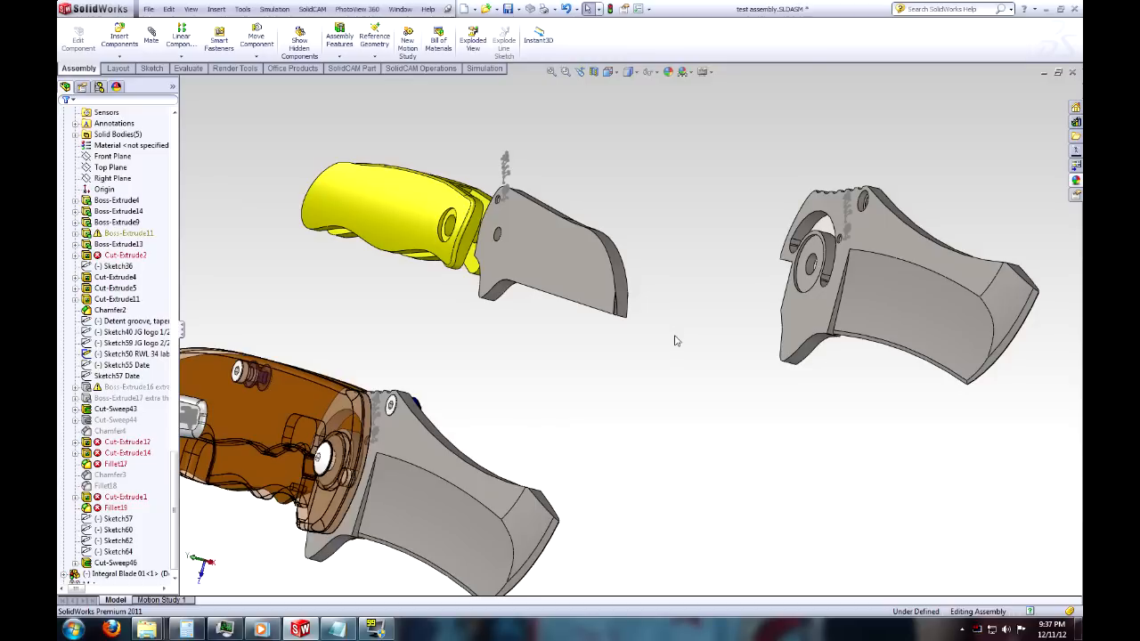
mouse_move(671, 346)
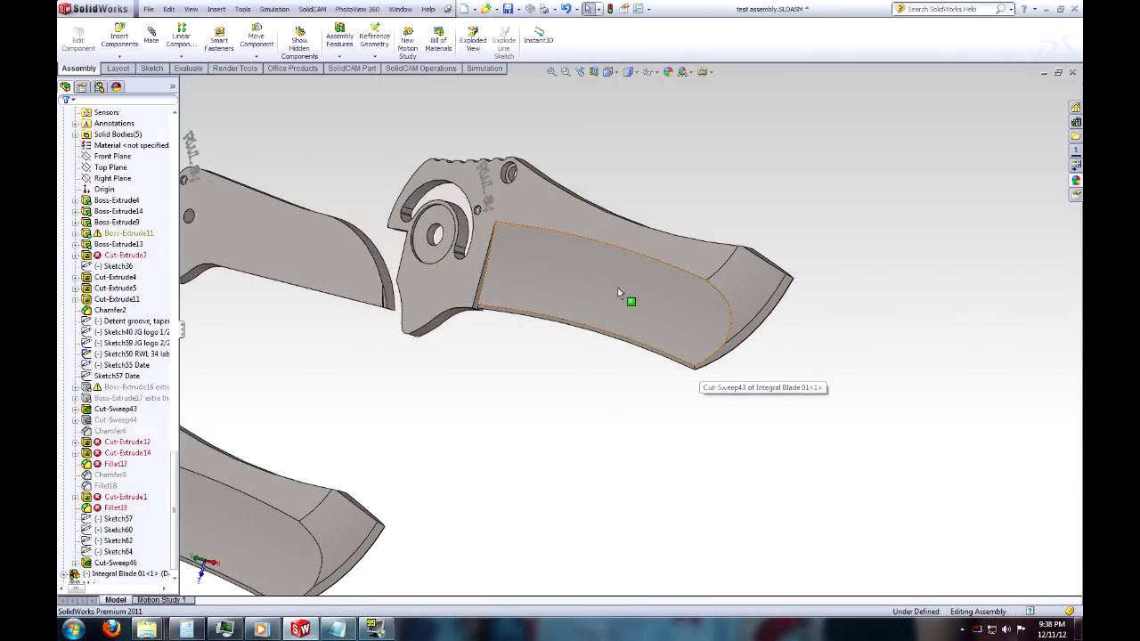
Select the Integral Blade 01 component to open it as a separate part.
click(703, 358)
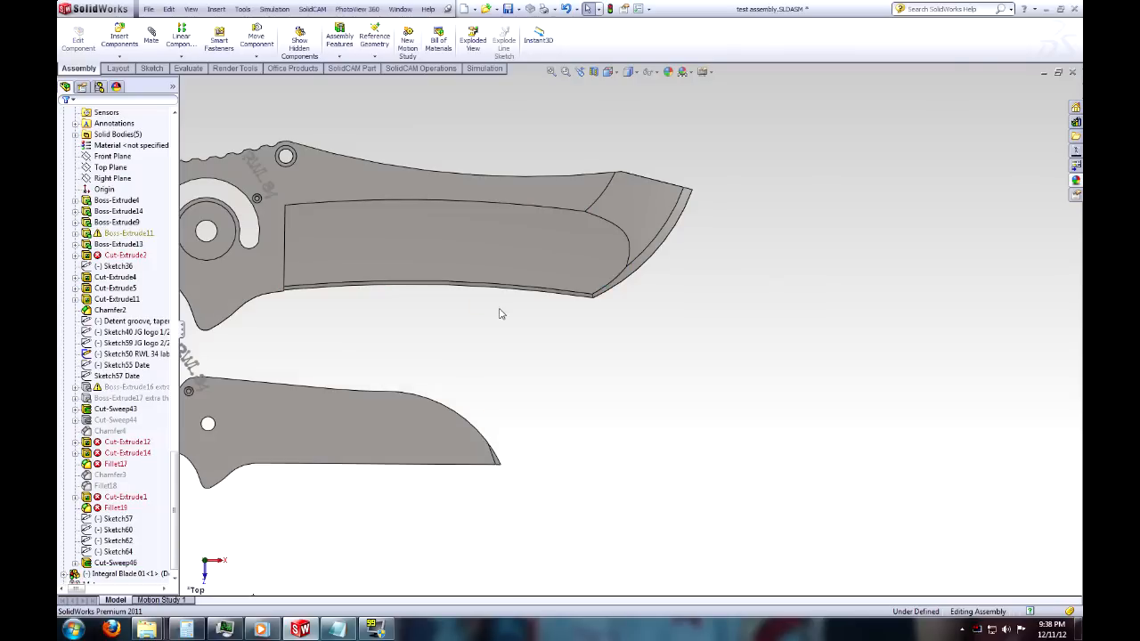
mouse_move(532, 260)
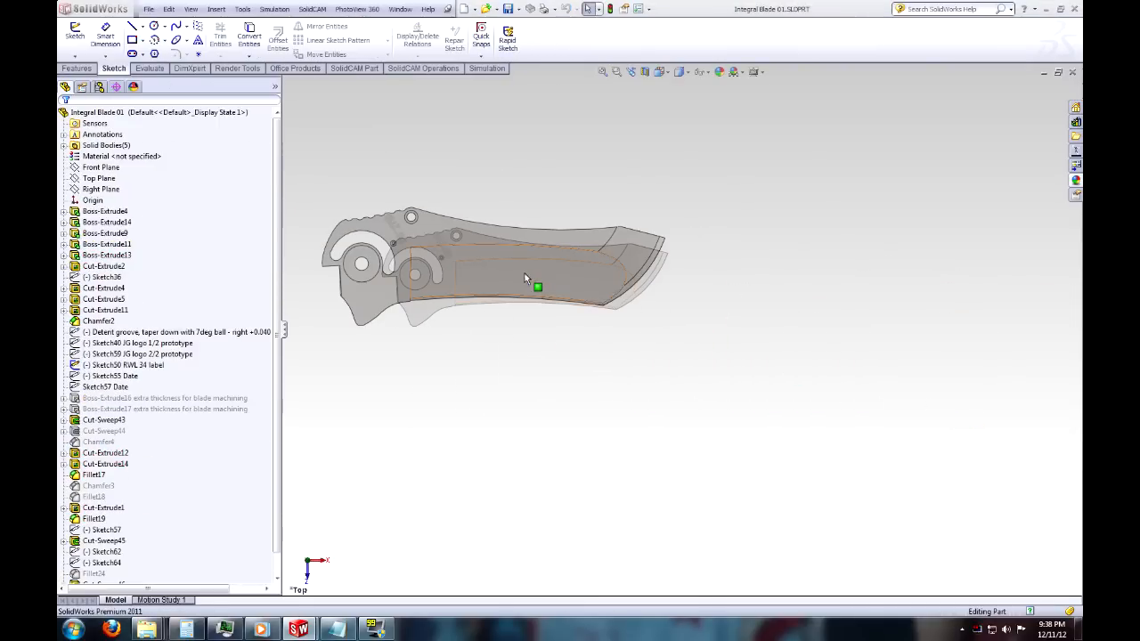
Check path Sketch61, then call up Sketch60's context menu to edit the profile.
click(103, 541)
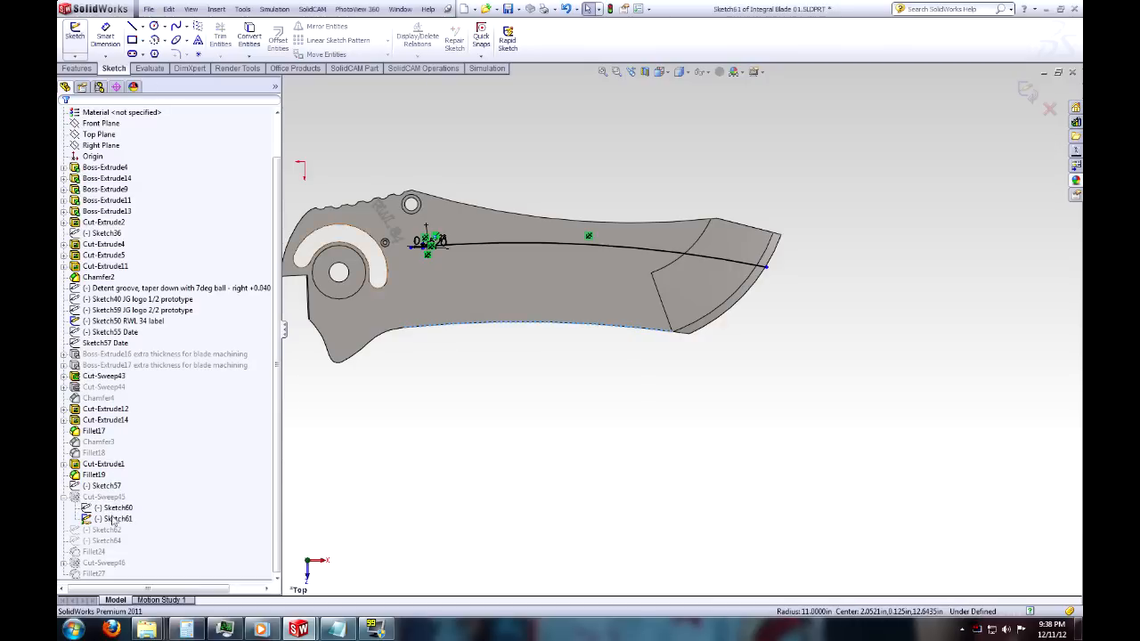
right_click(117, 520)
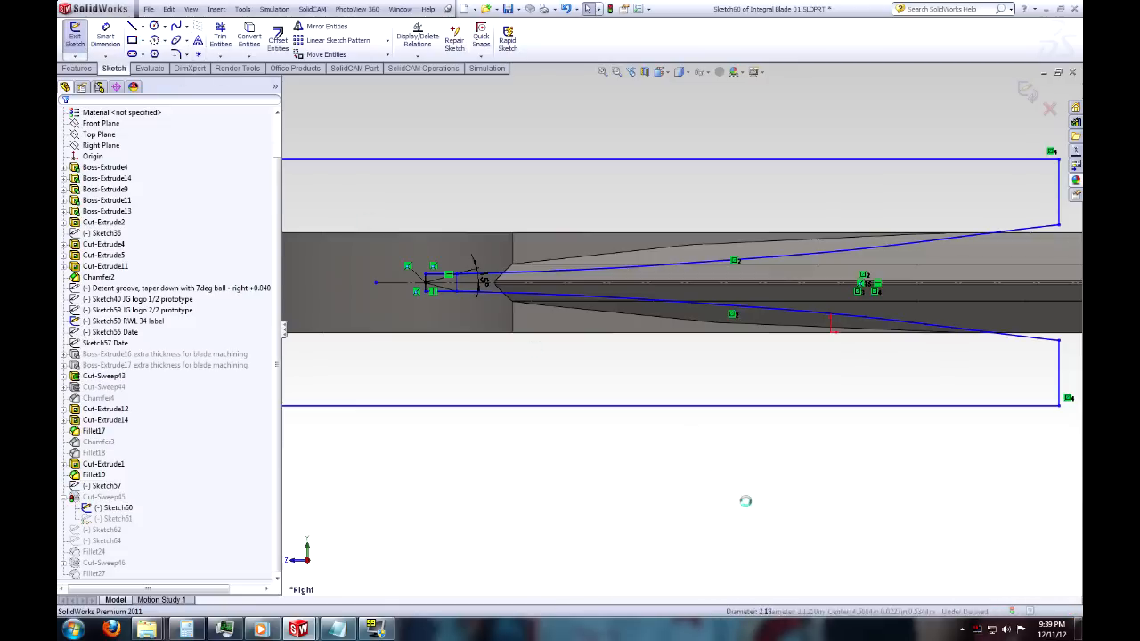
Exit Sketch60 and rebuild Cut-Sweep45 with profile Sketch60 and path Sketch61.
click(75, 34)
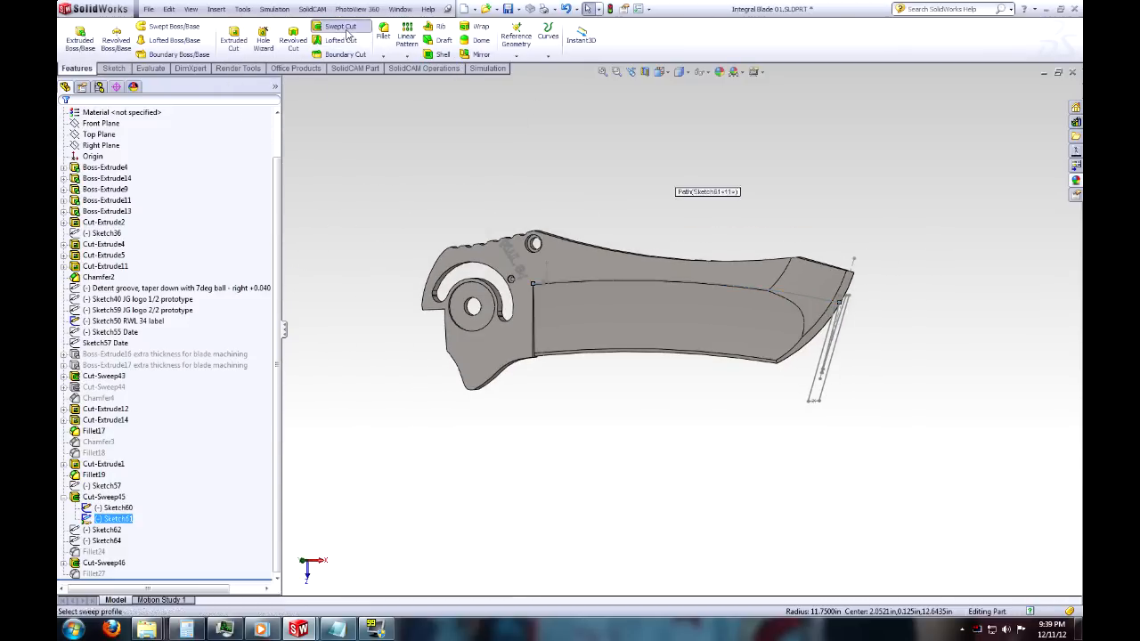
click(340, 26)
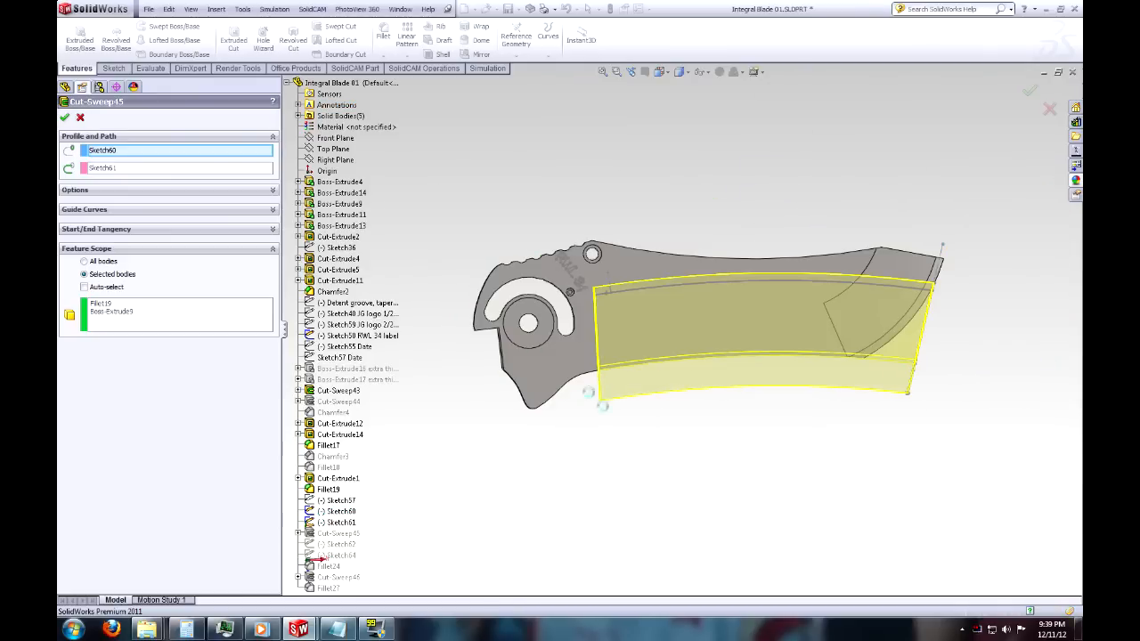
click(64, 117)
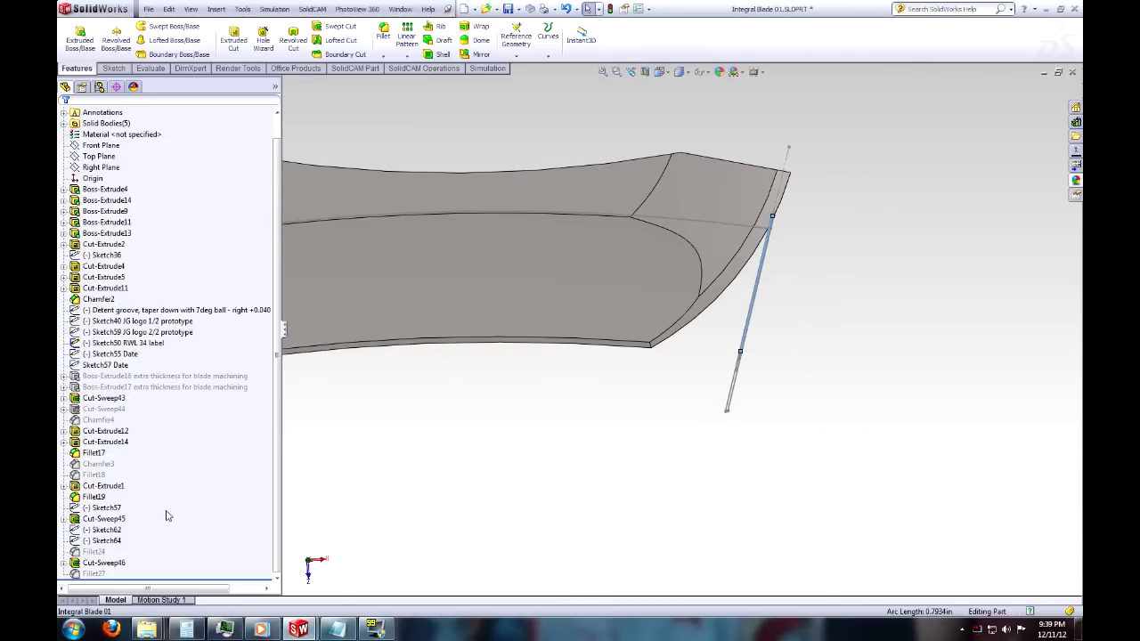
Edit Sketch16, Boss-Extrude9's 0.125 in rectangle at the blade tip.
click(165, 387)
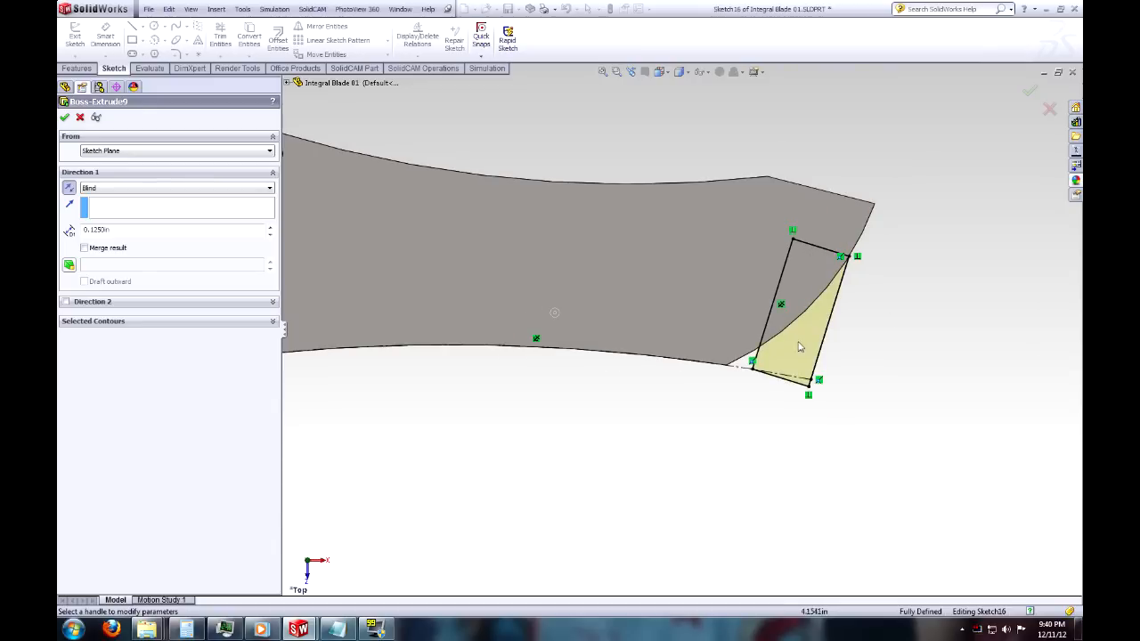
mouse_move(793, 283)
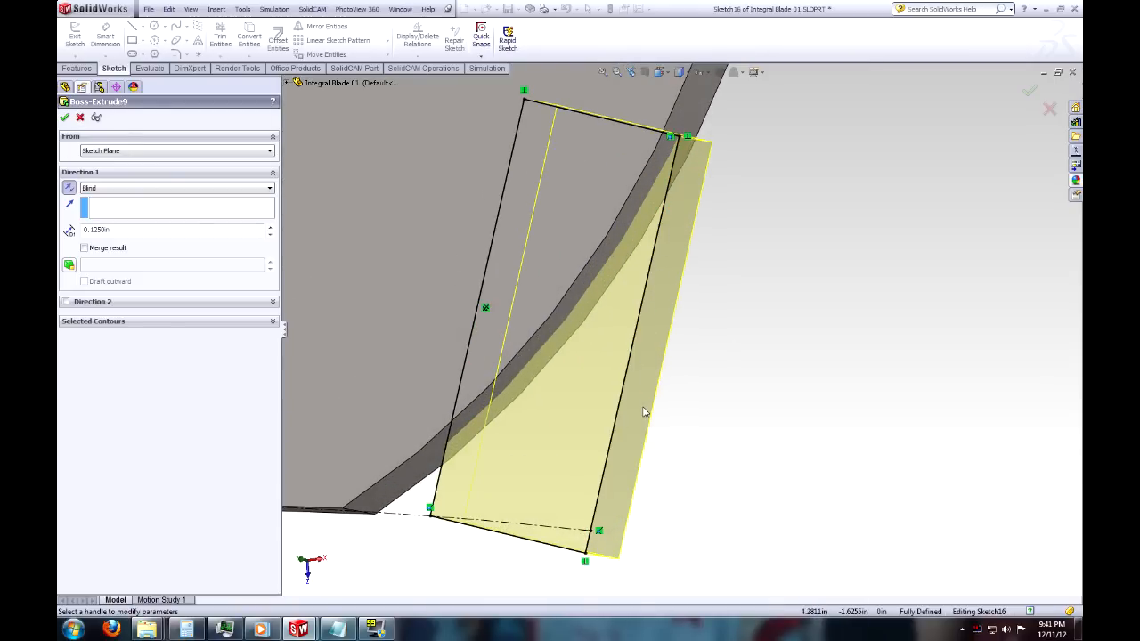
mouse_move(518, 356)
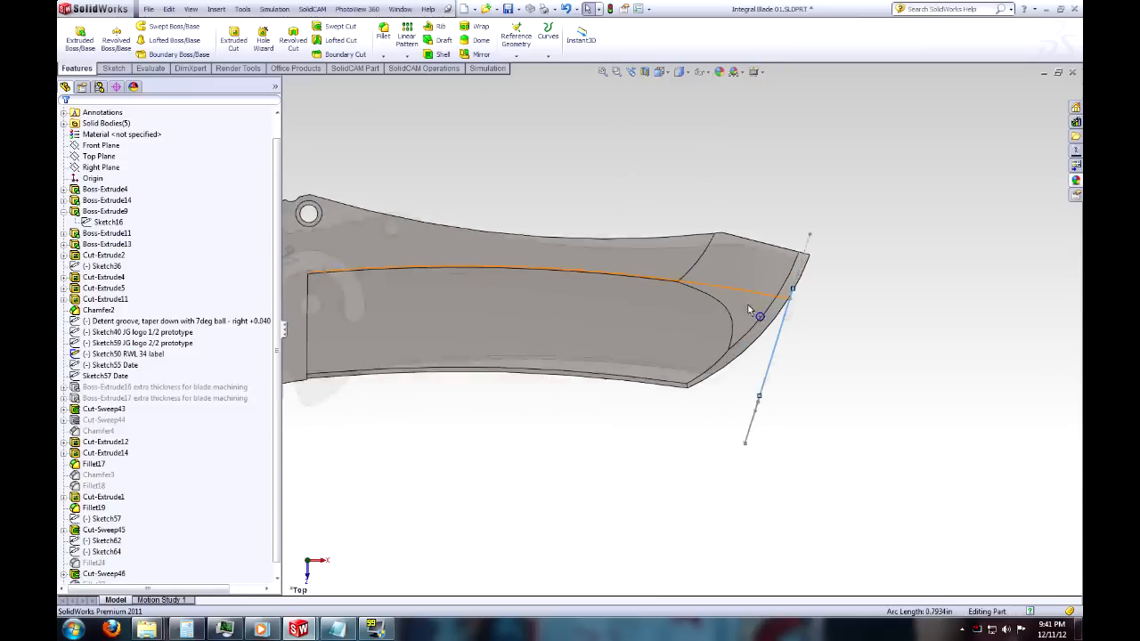
click(104, 409)
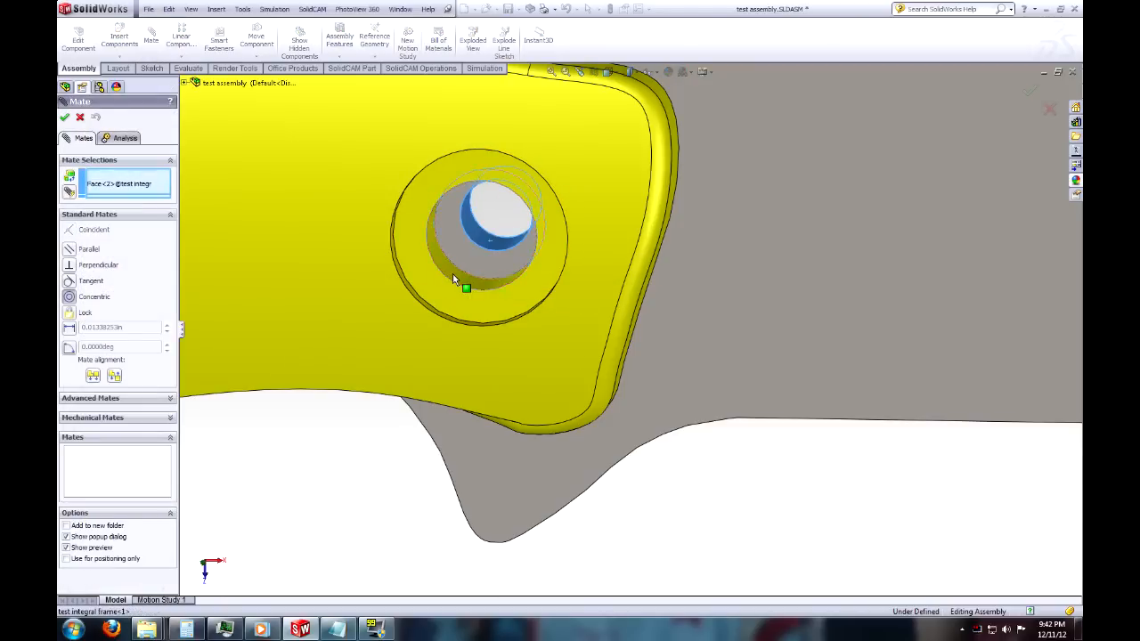
Select the frame's pivot hole face as the first Concentric mate reference.
click(499, 285)
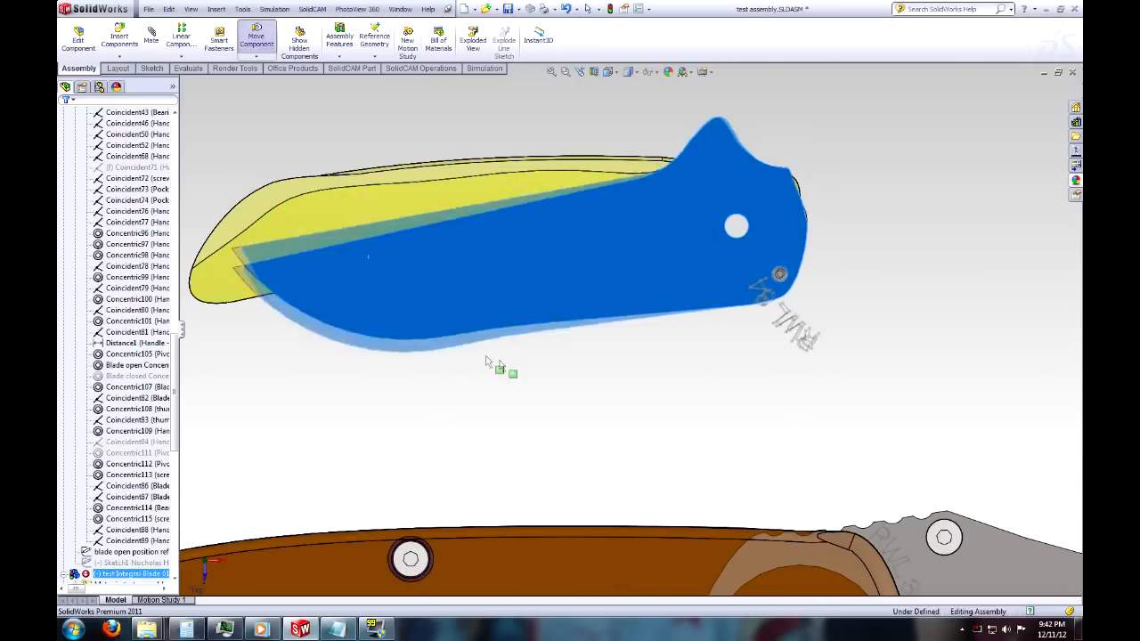
Drag the integral blade twice to rotate it about the pivot toward the closed position.
drag(498, 365, 842, 374)
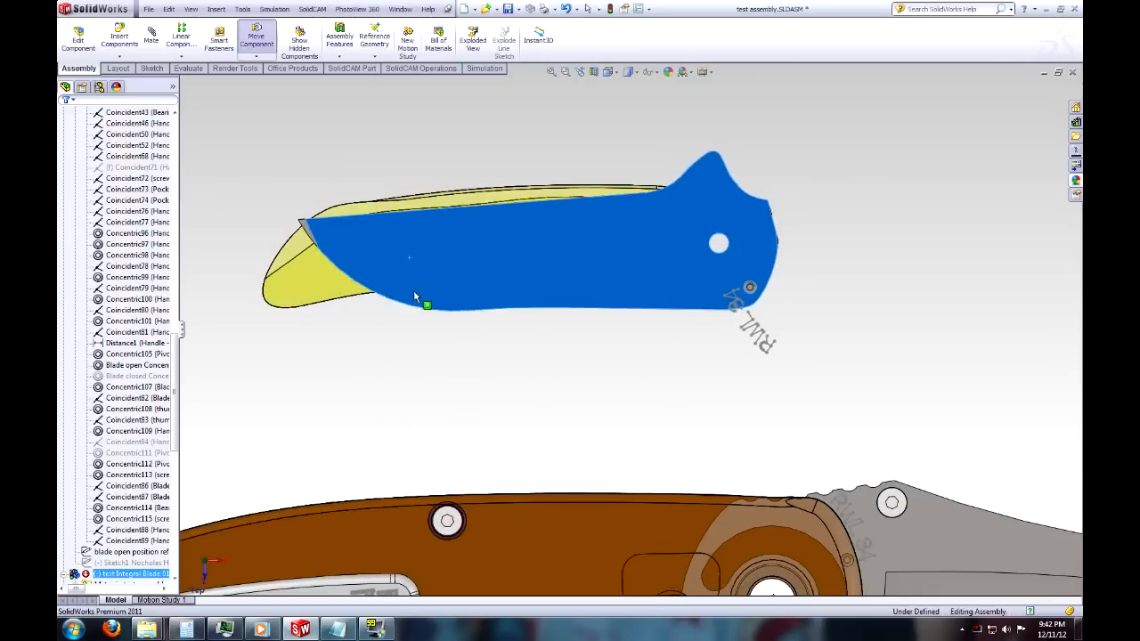
drag(428, 306, 975, 341)
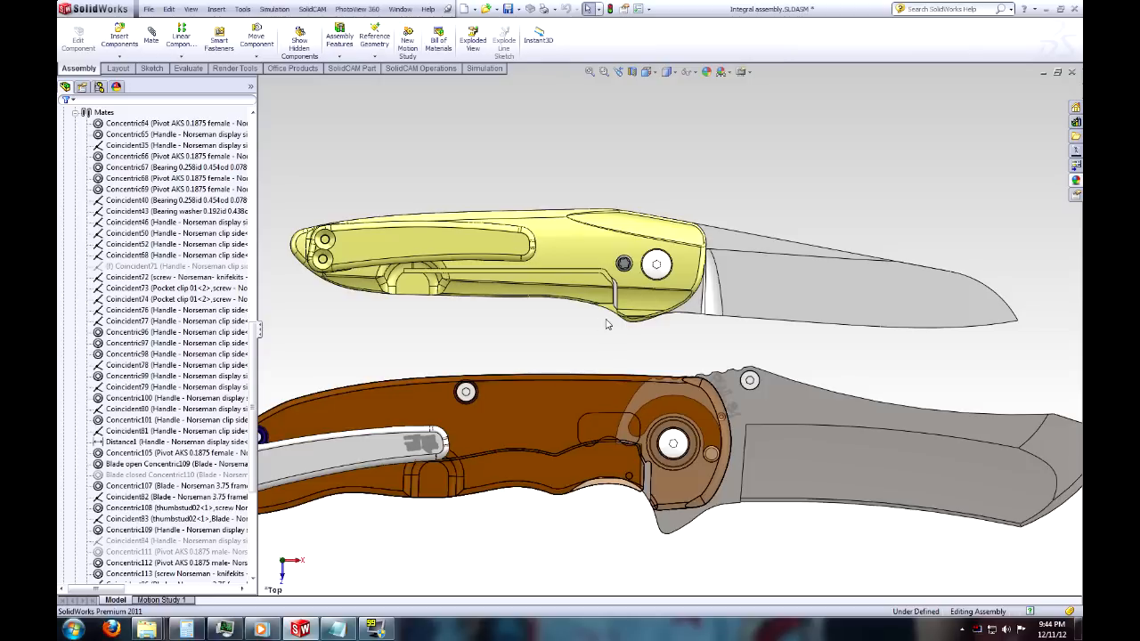
mouse_move(601, 369)
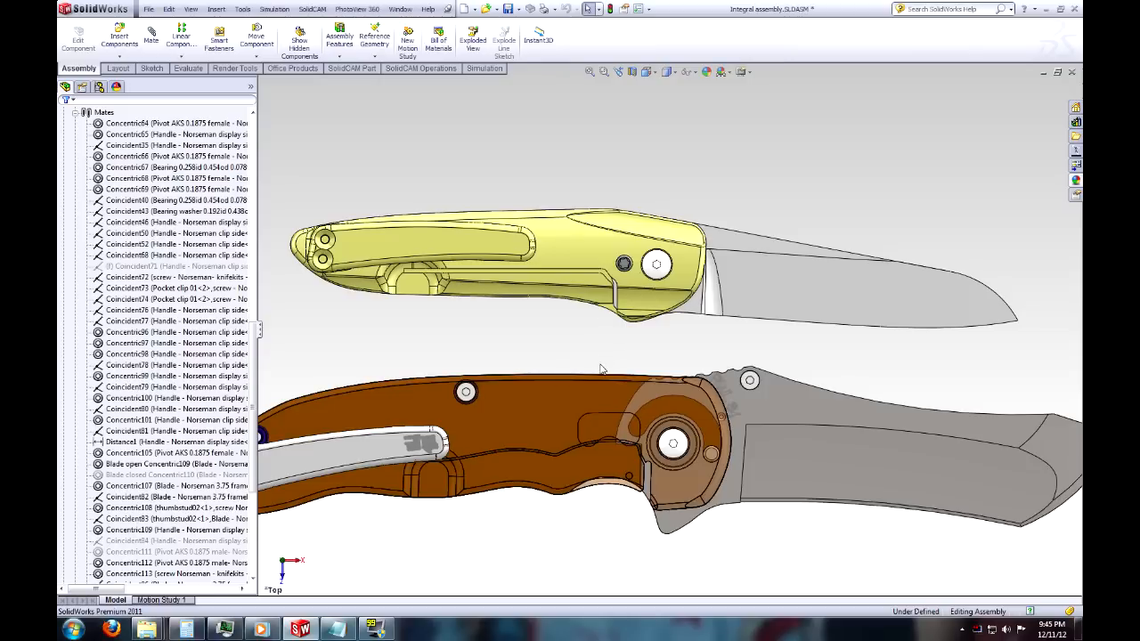
mouse_move(565, 364)
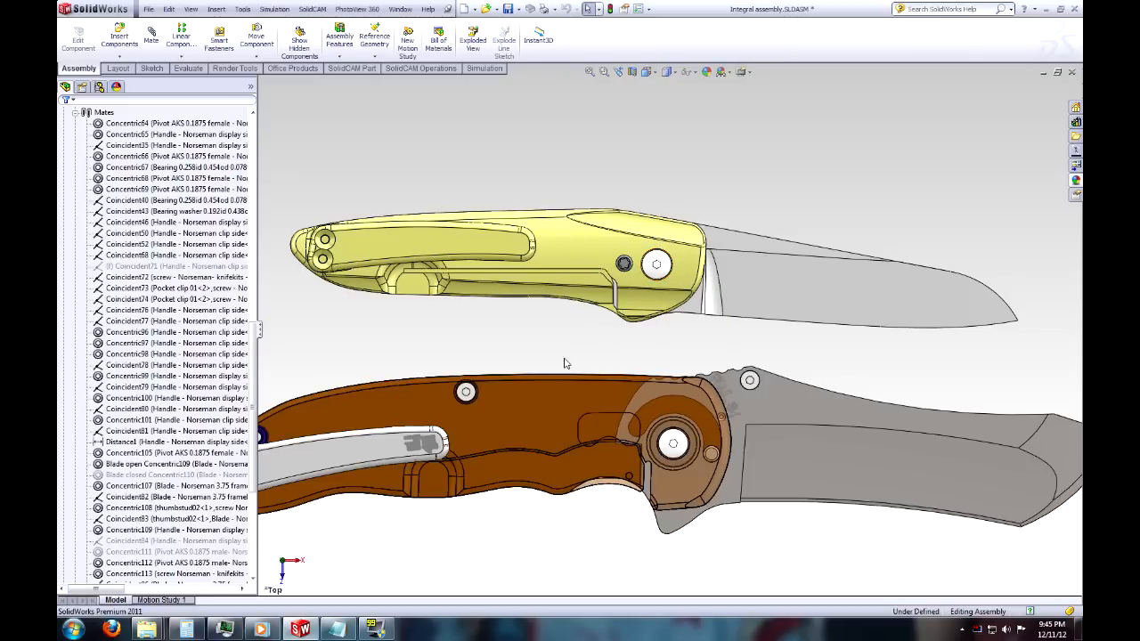
mouse_move(577, 357)
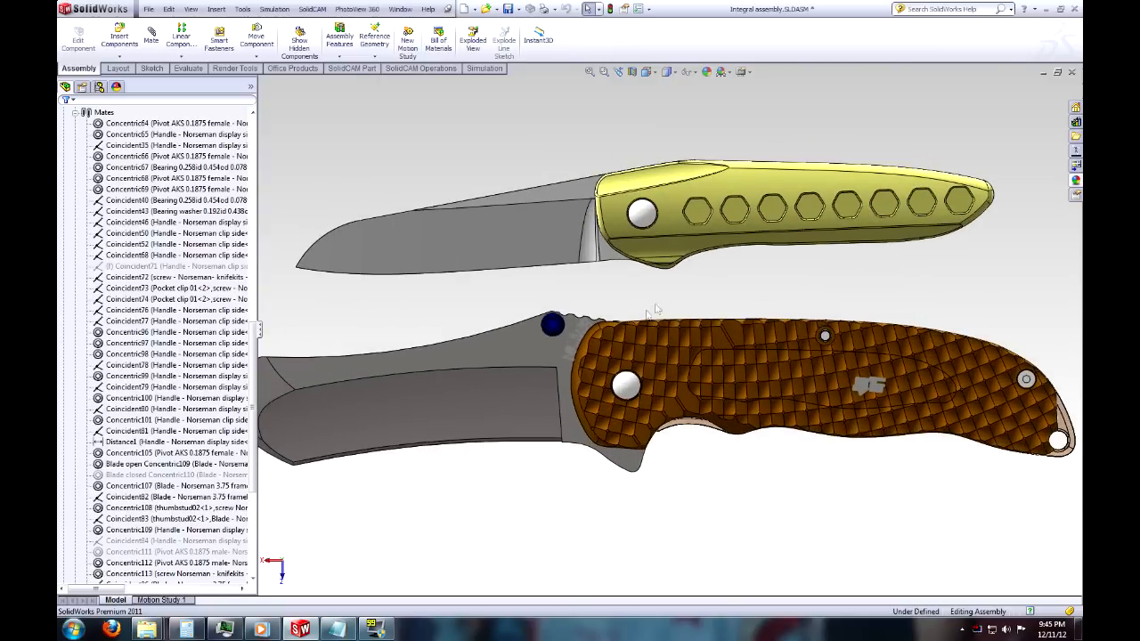
mouse_move(830, 279)
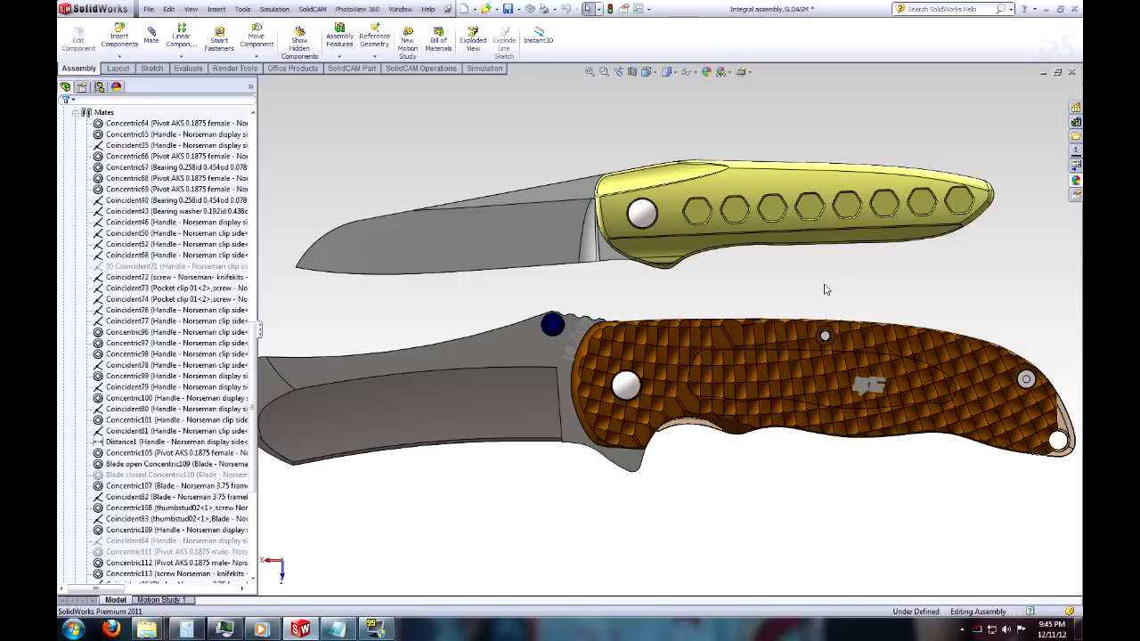
mouse_move(713, 299)
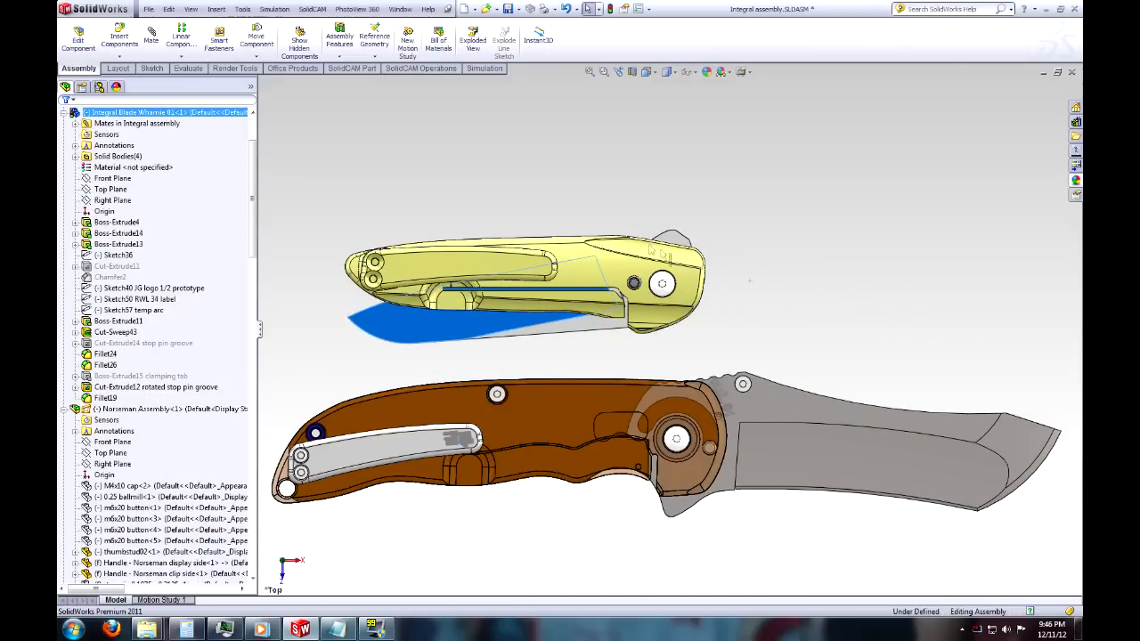
click(257, 37)
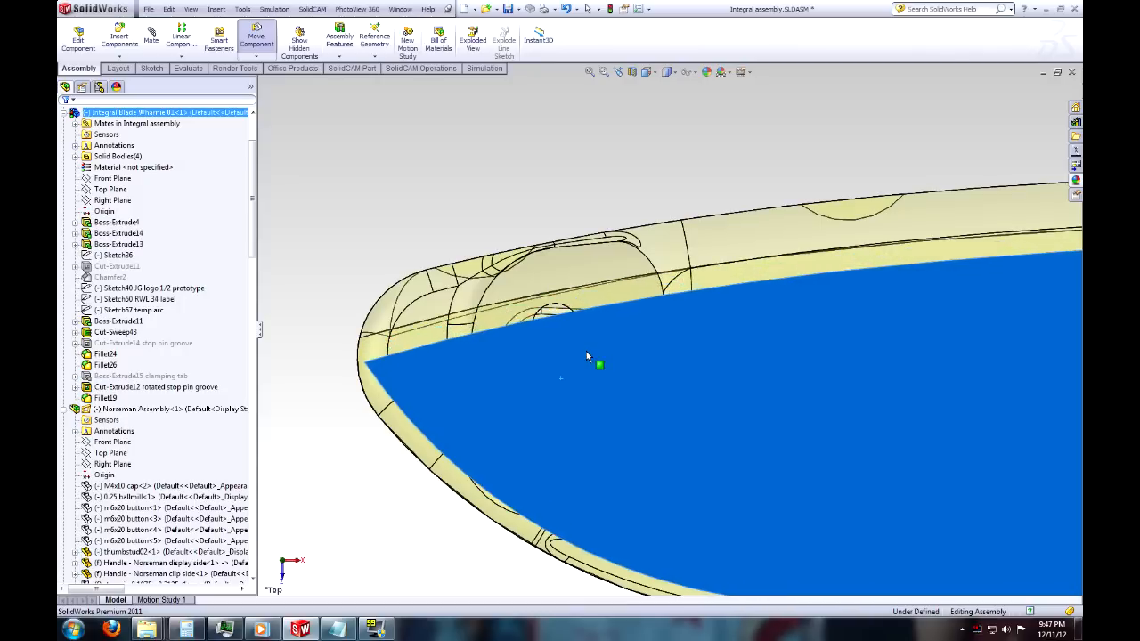
right_click(561, 356)
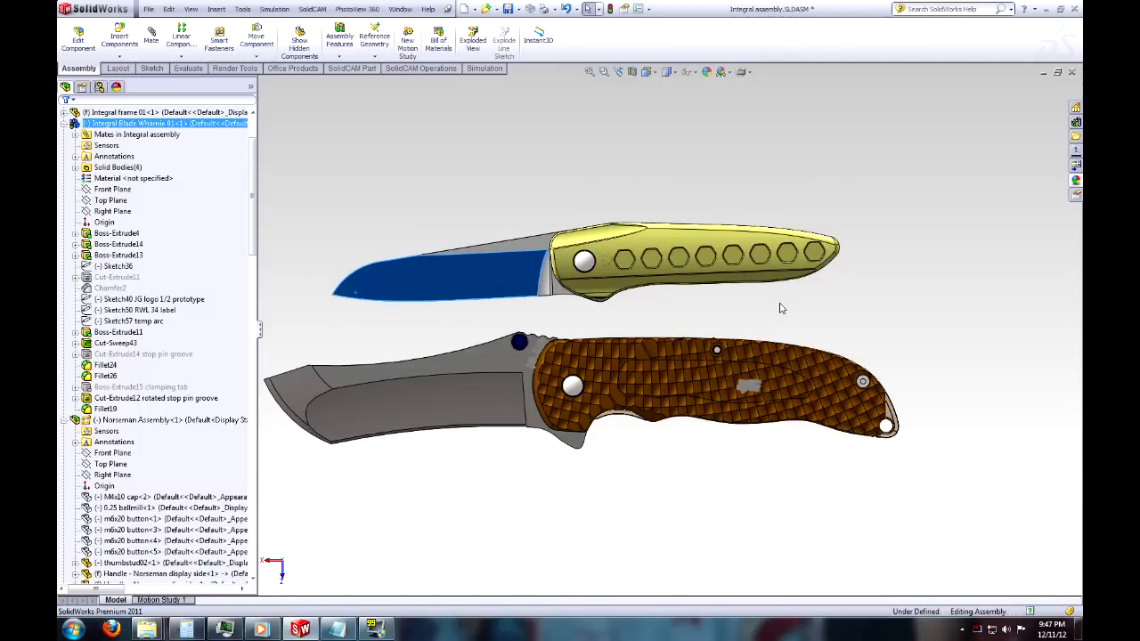
mouse_move(754, 311)
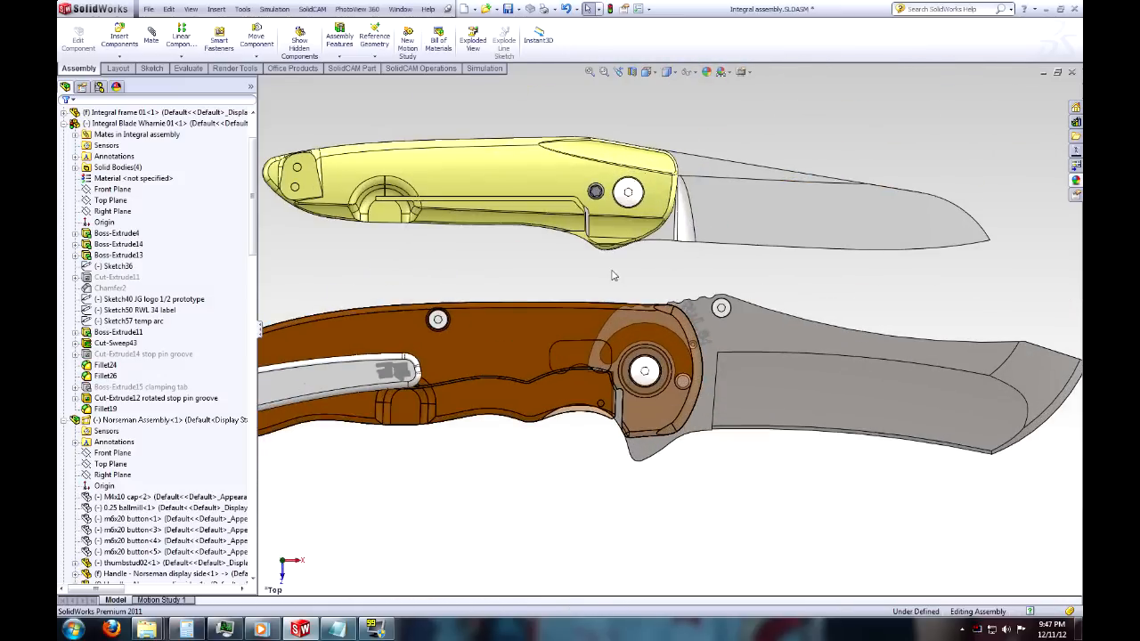
mouse_move(495, 259)
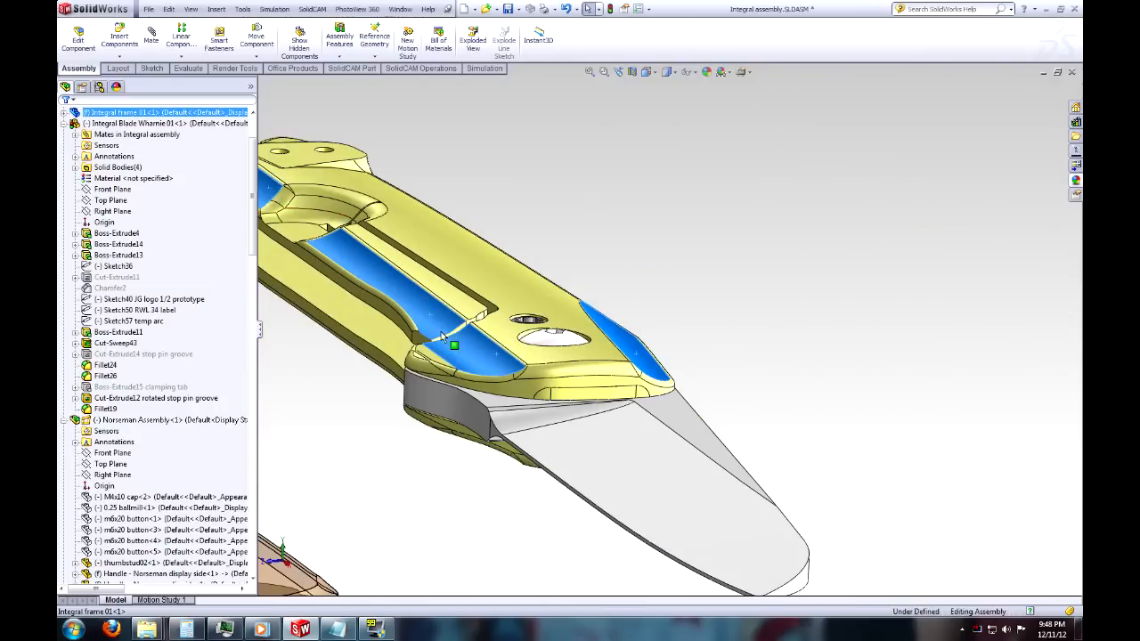
Rotate the view out to show Integral frame 01's grooved inner face.
drag(454, 346, 534, 321)
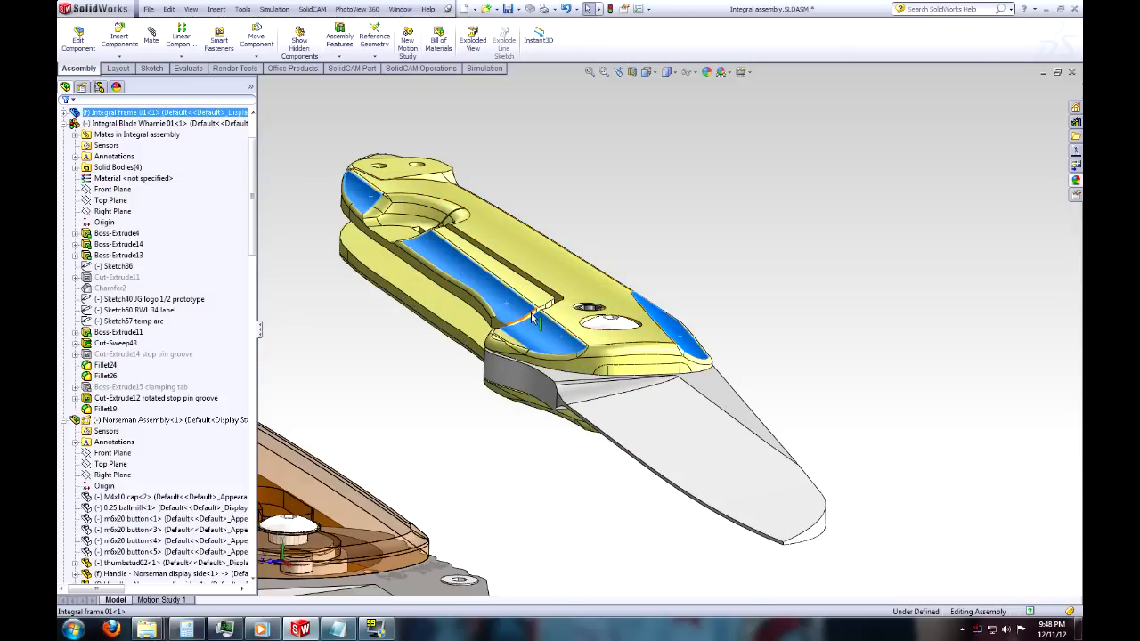